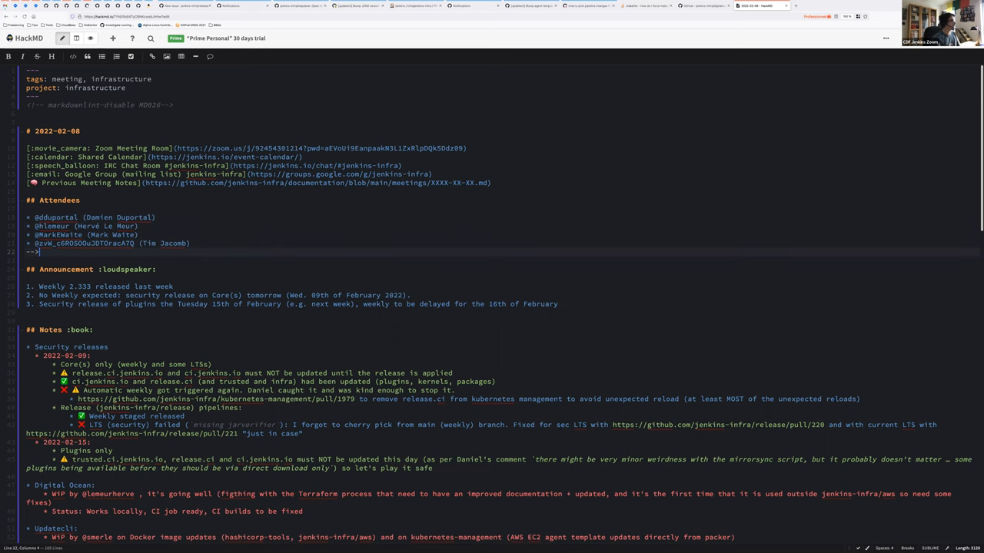
text(@smerle)
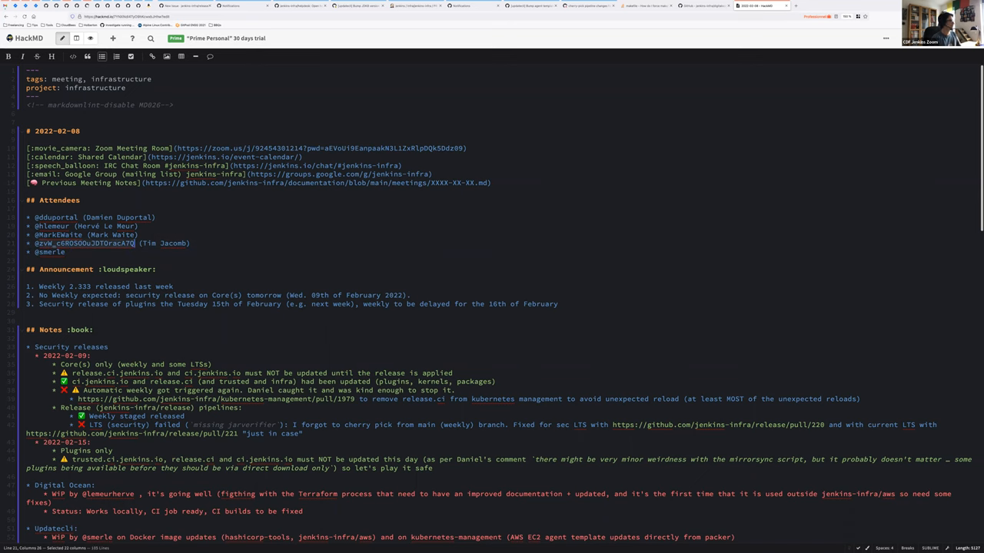
click(136, 269)
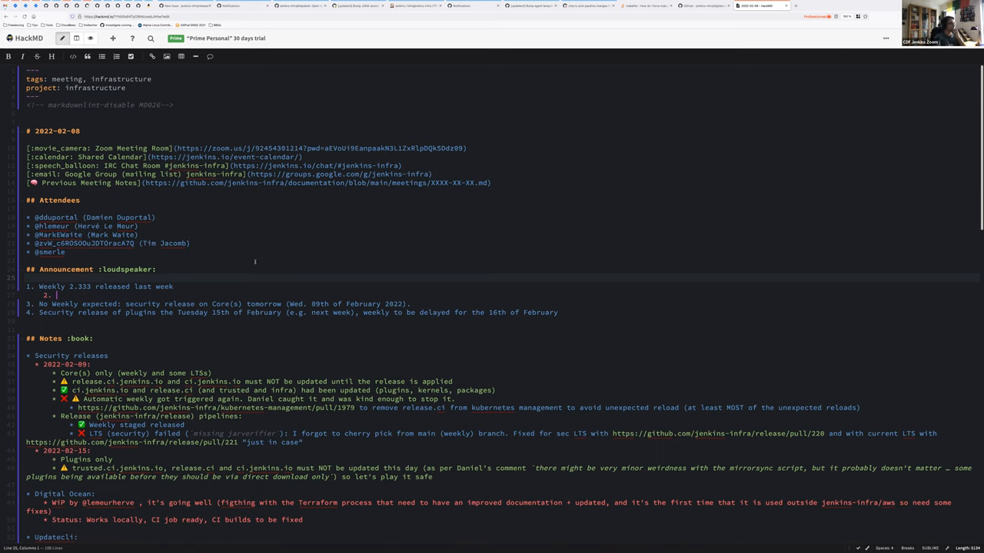
Step: Write the nested note 'Running in production on infra.ci' and start a sub-point under the second announcement
text(R)
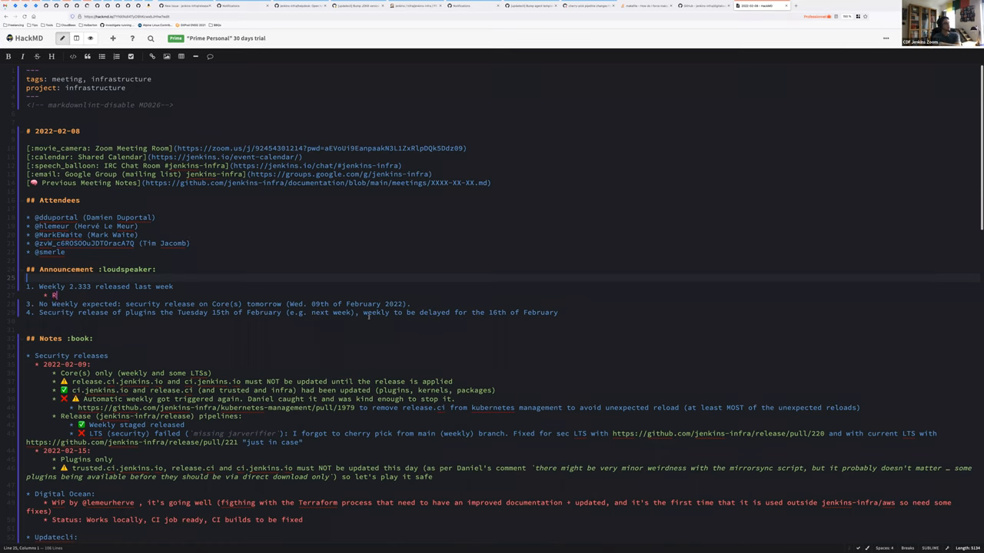
text(unning in production on infra)
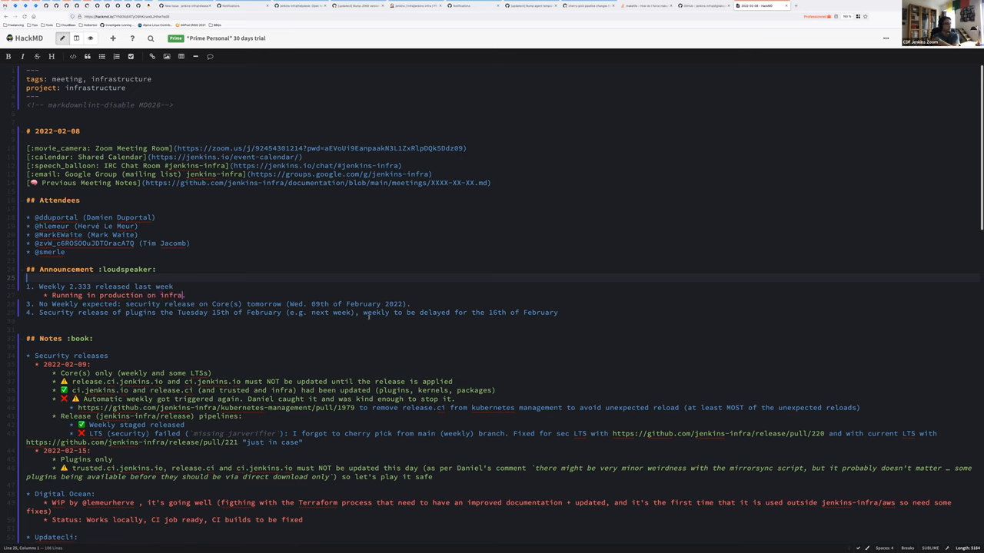
text(.ci)
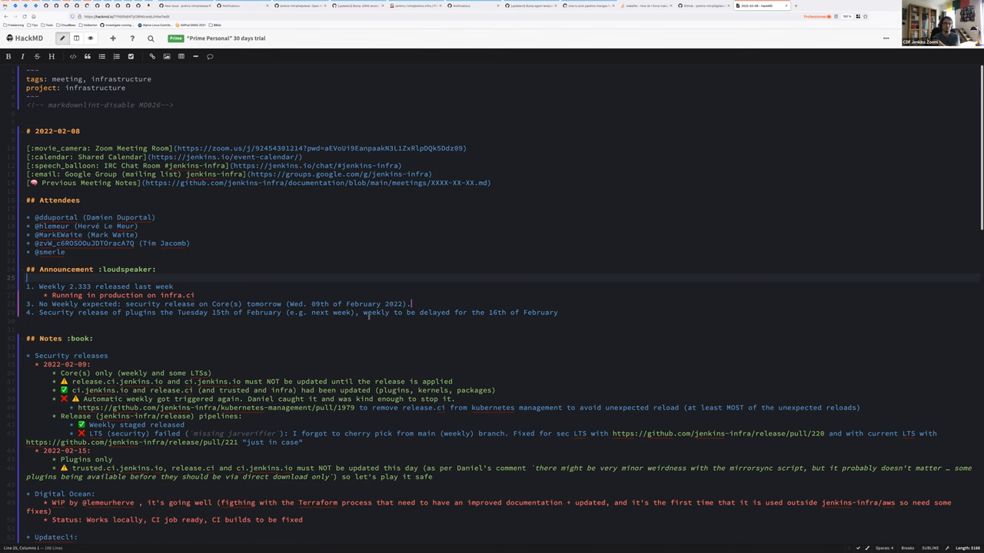
key(enter)
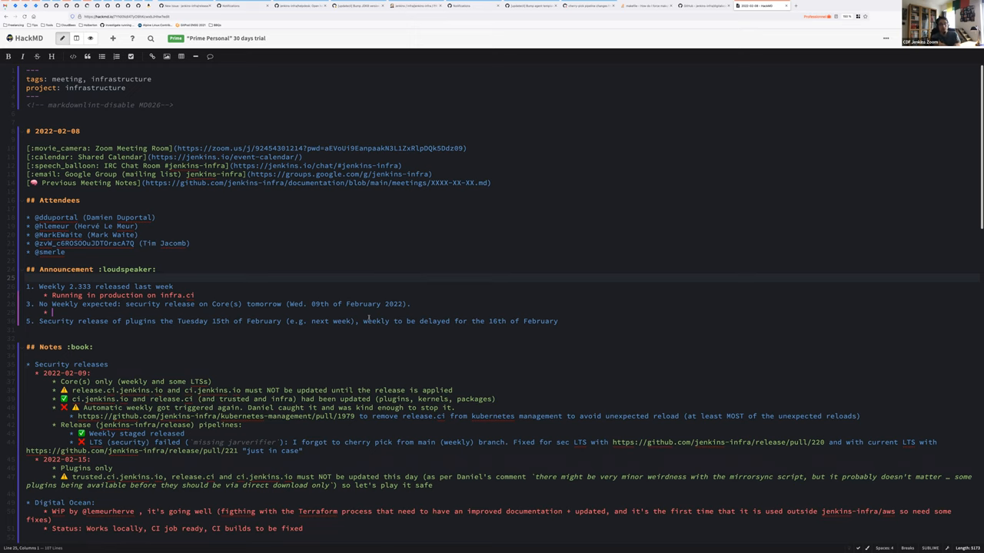
Step: Write 'Security release that will be 2.333 plus security changes' and begin the next note with 'No form'
text(Security release that wi)
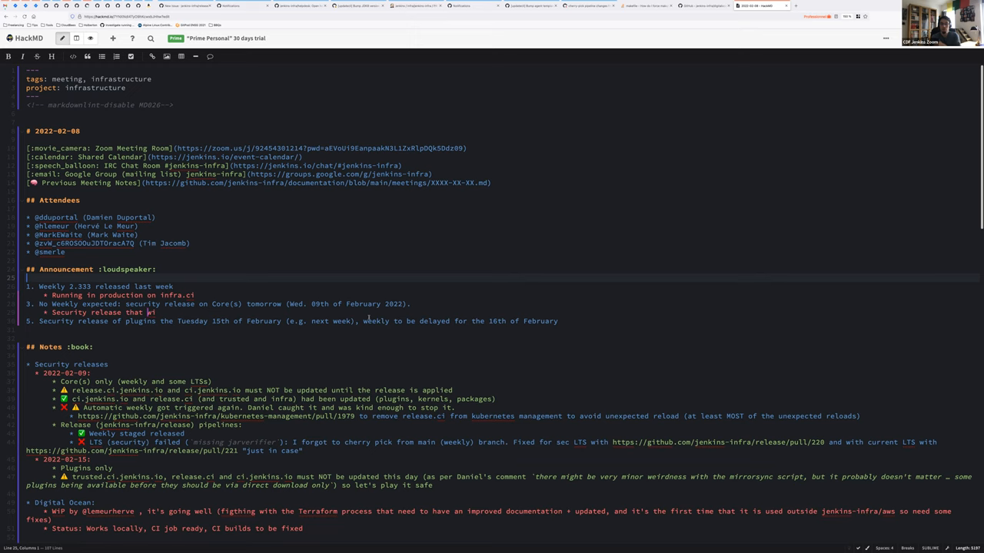
text(ll be 2.333)
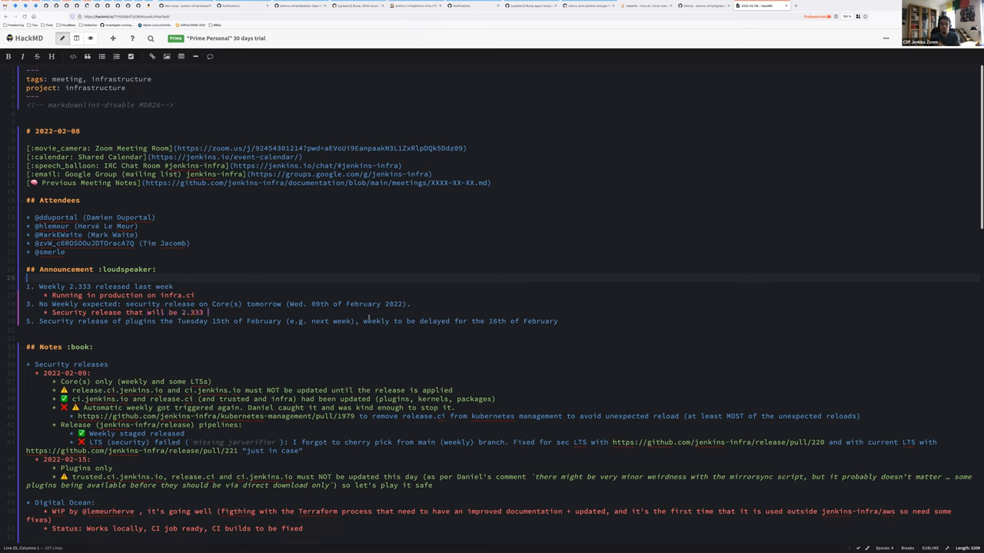
text(plus)
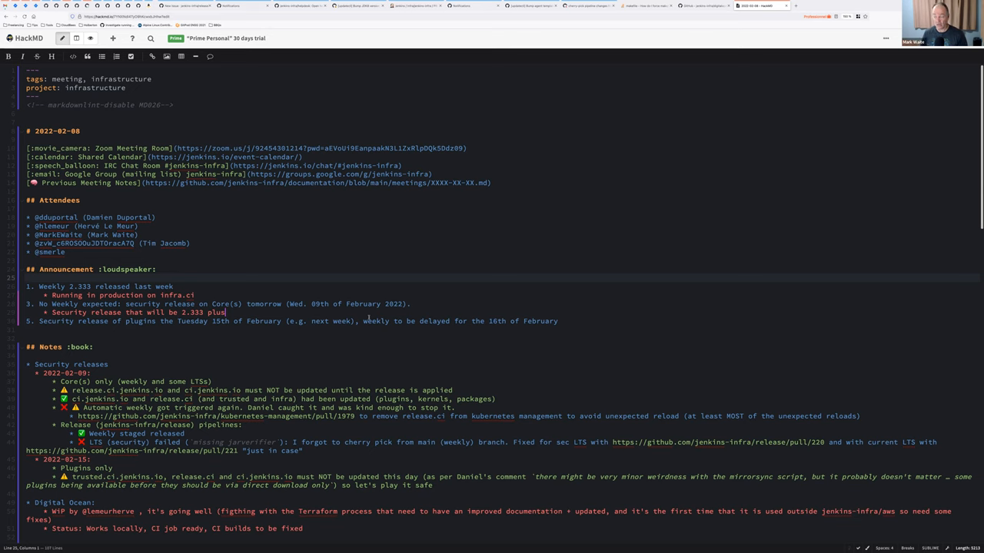
text(secur)
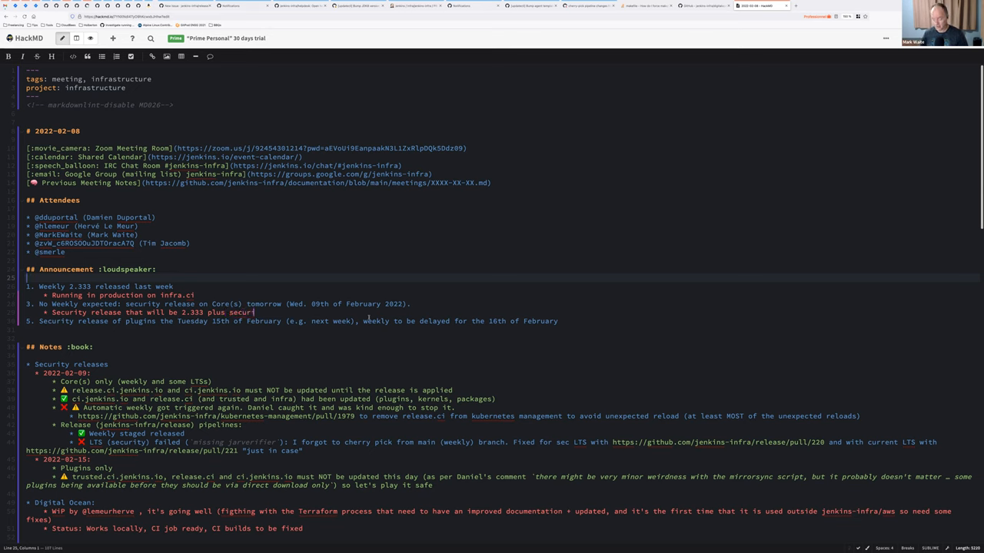
text(changes)
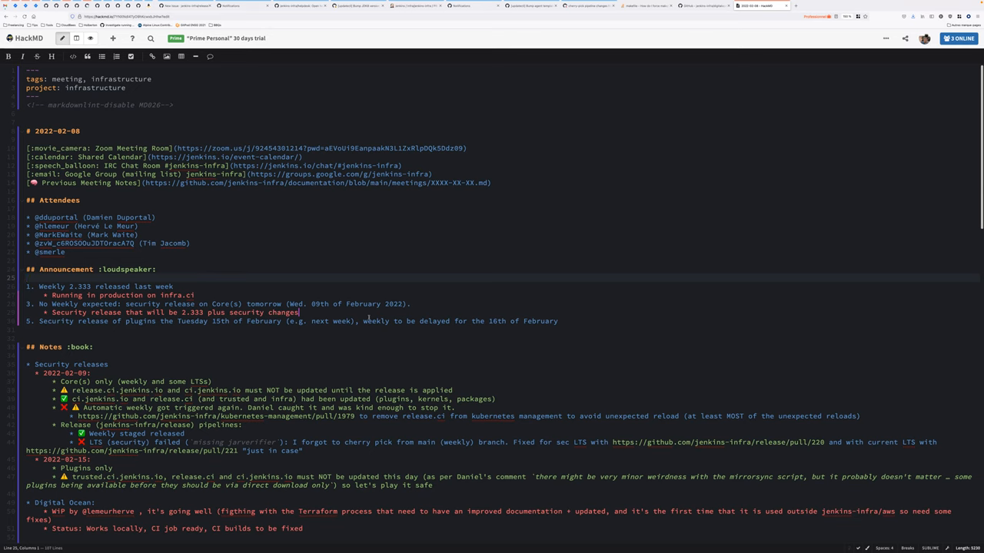
text(No form)
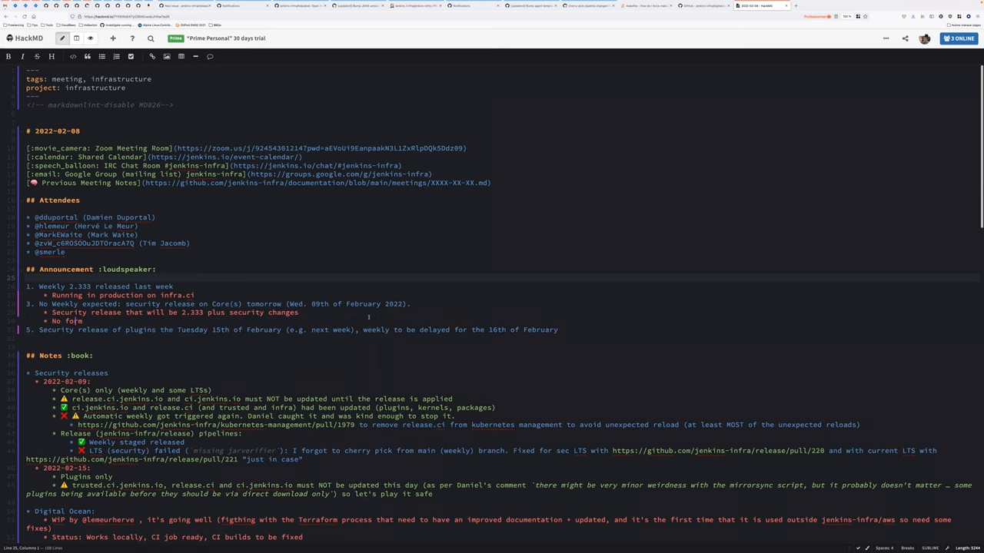
Step: Finish the note that no form modernization is released before next Tuesday
text(modernization)
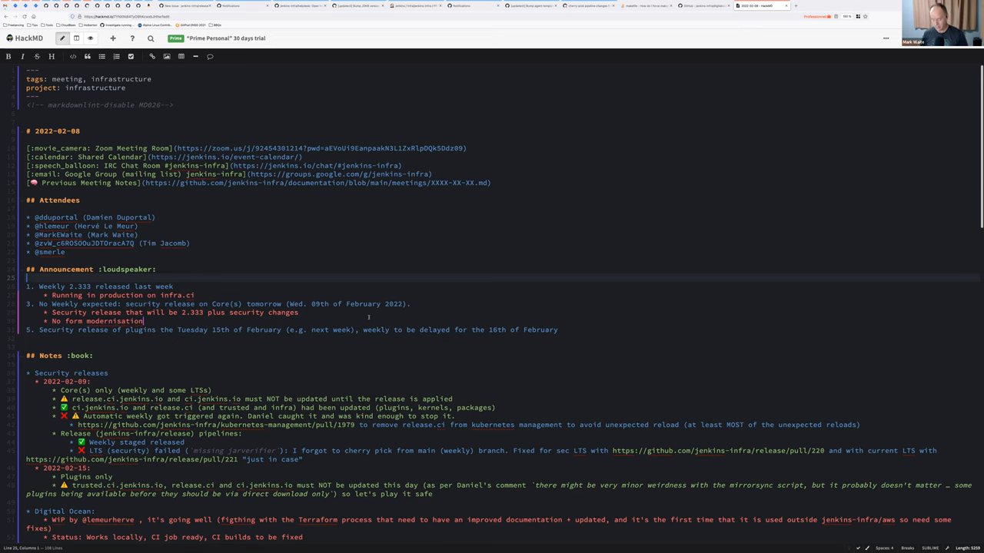
text(first vi)
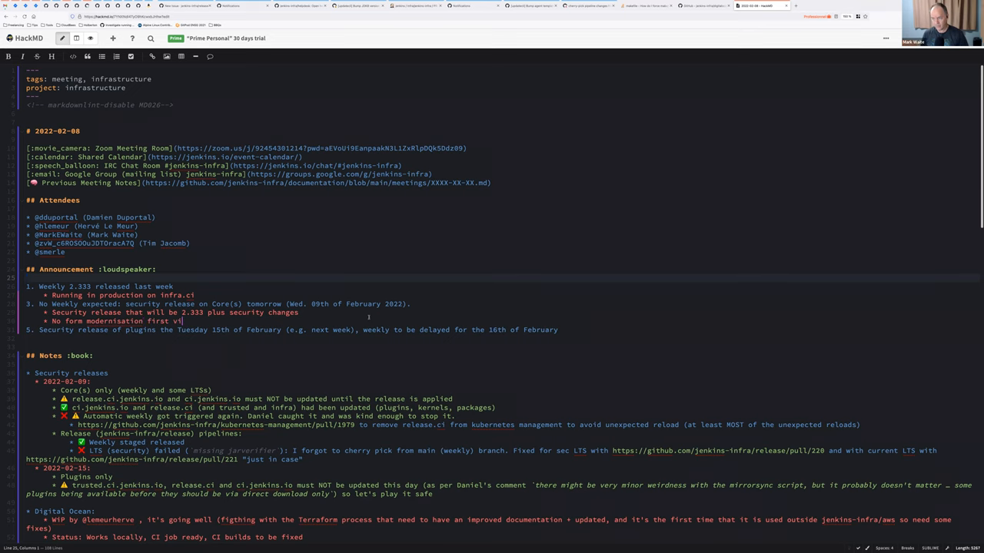
text(released be)
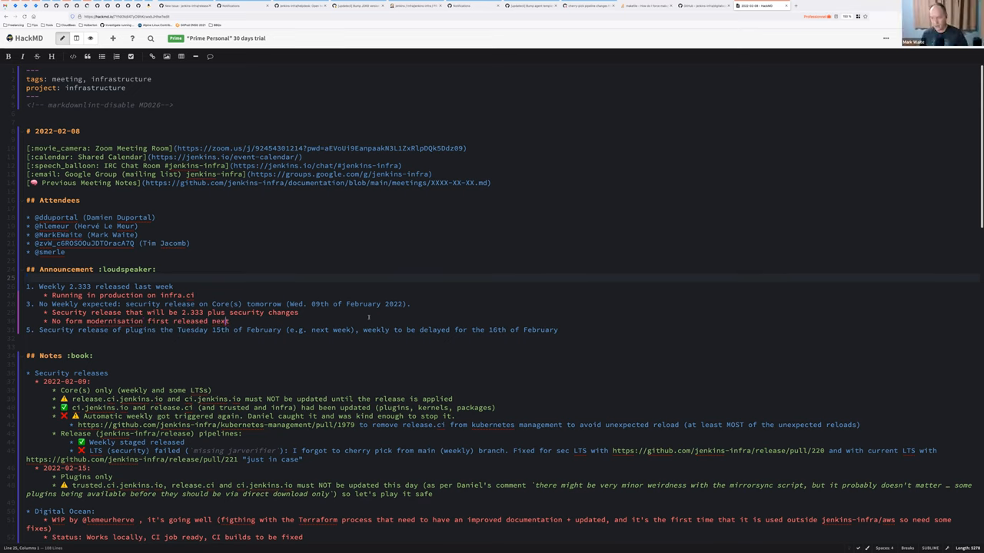
text(Tuesday)
text(* May)
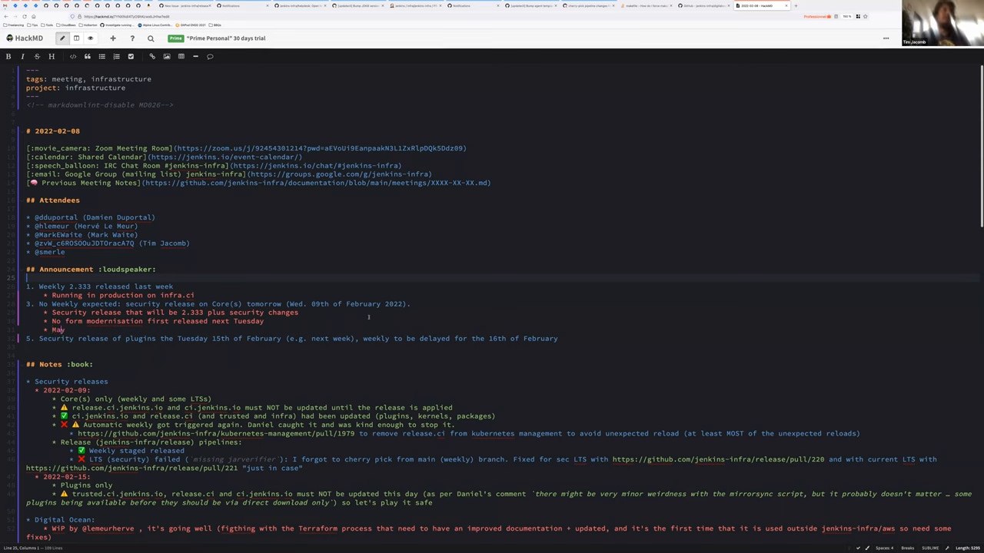
Step: Add that it may be OK to include the System V init to systemd transition
text(be OK to ic)
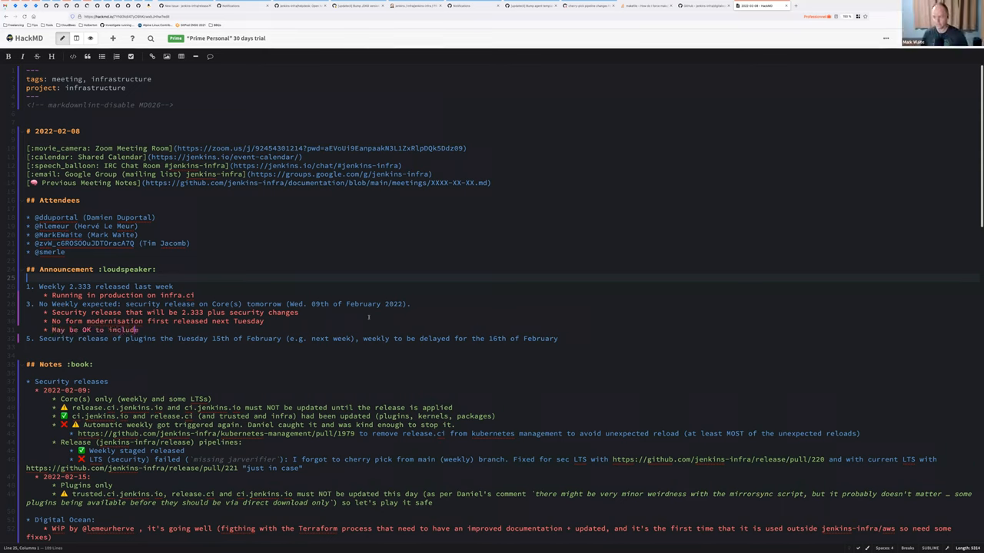
text(the System V)
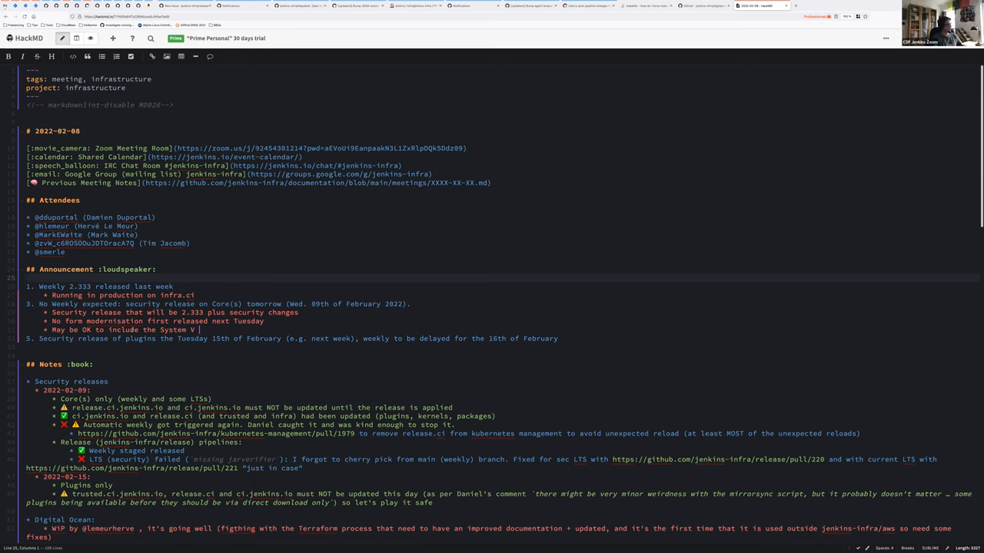
text(init to)
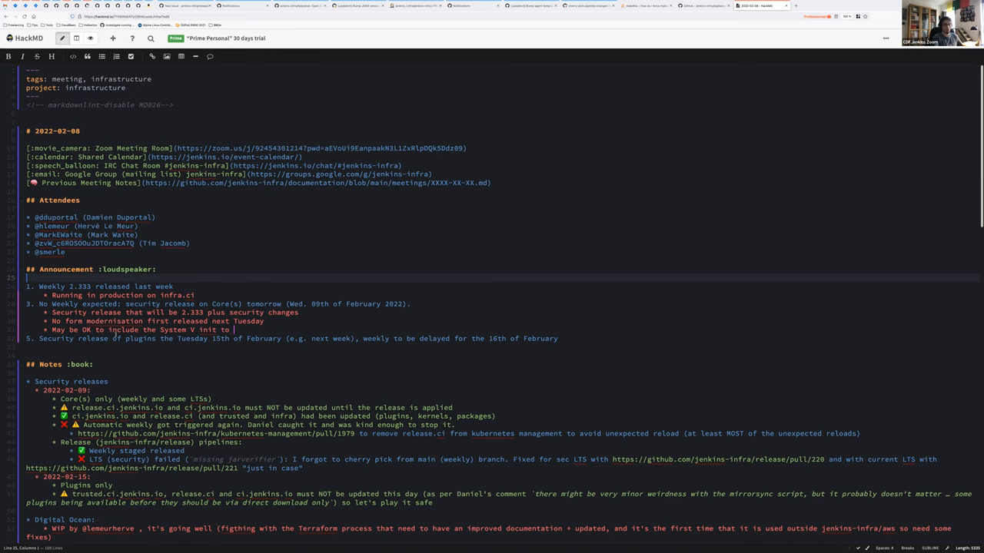
text(systemd trah)
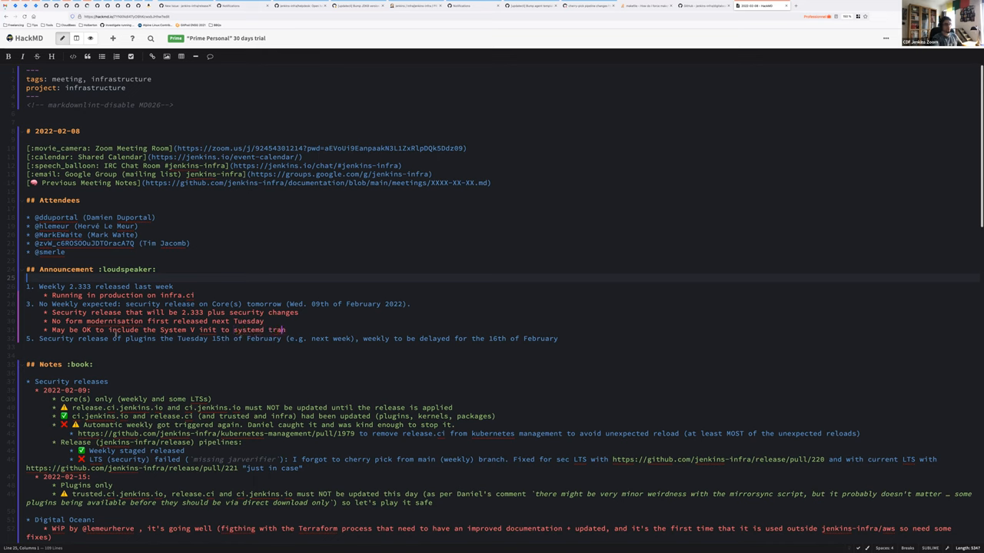
text(sition)
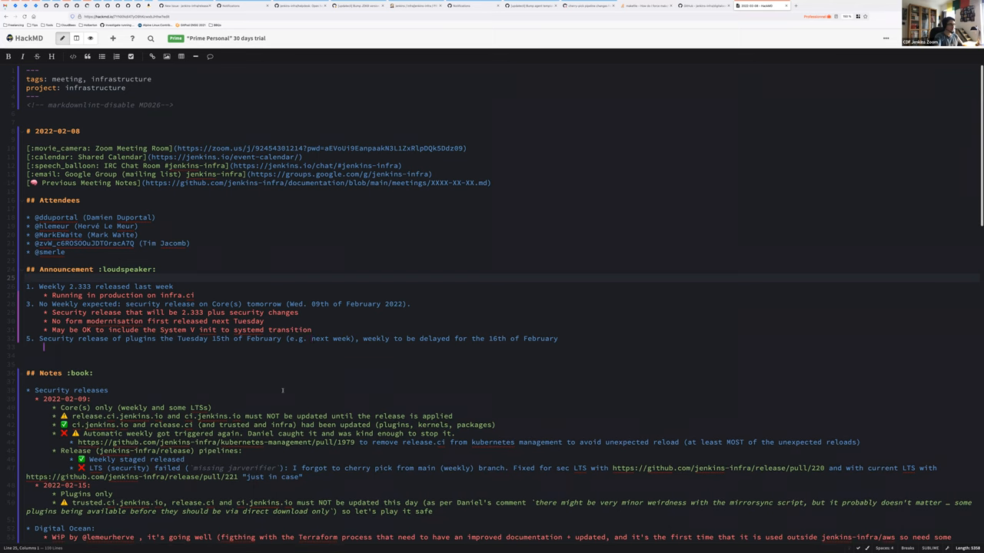
Step: Note 'Plugin security advisory coming' and that the weekly release is proposed to be delayed one day
text(Plugin)
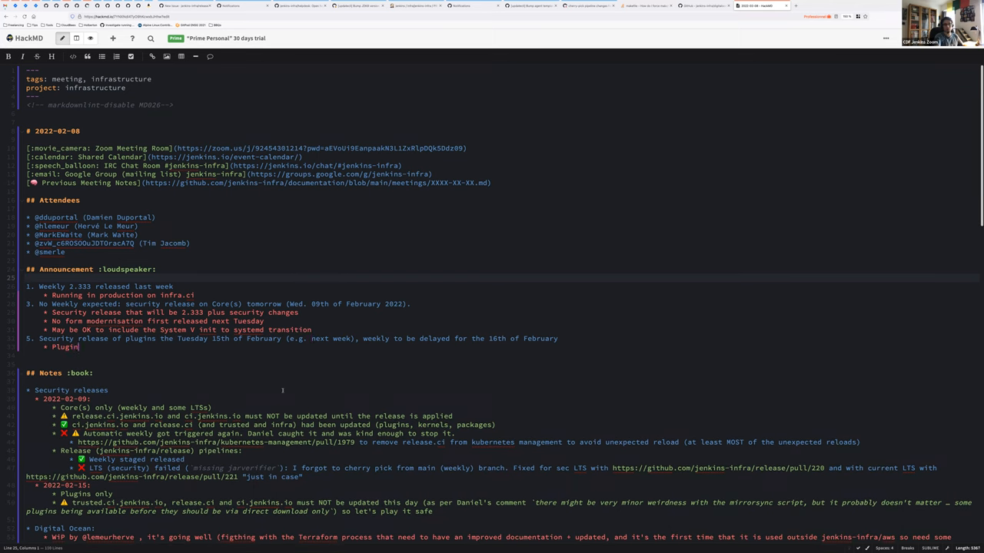
text(security advisory co)
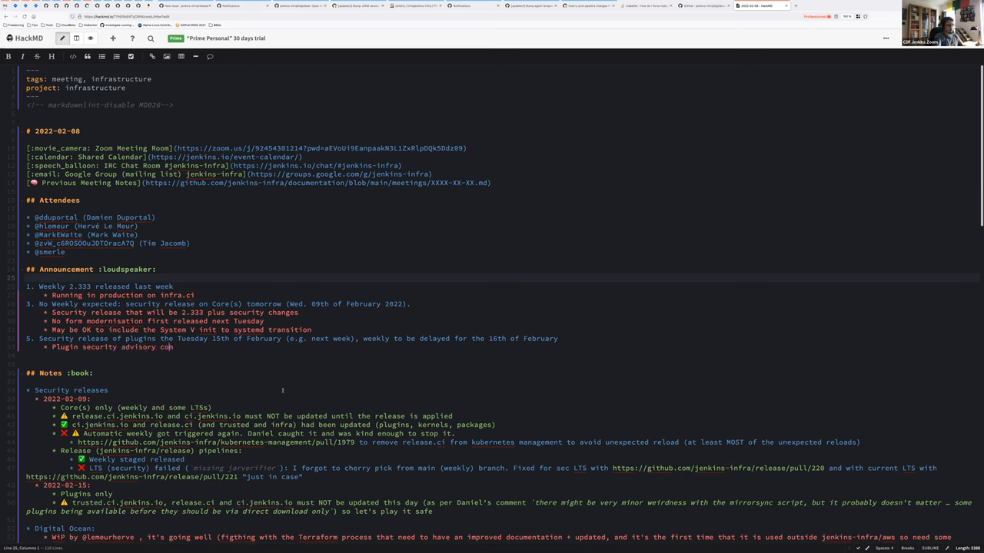
text(ming)
text(* Proposed to delay weekly release)
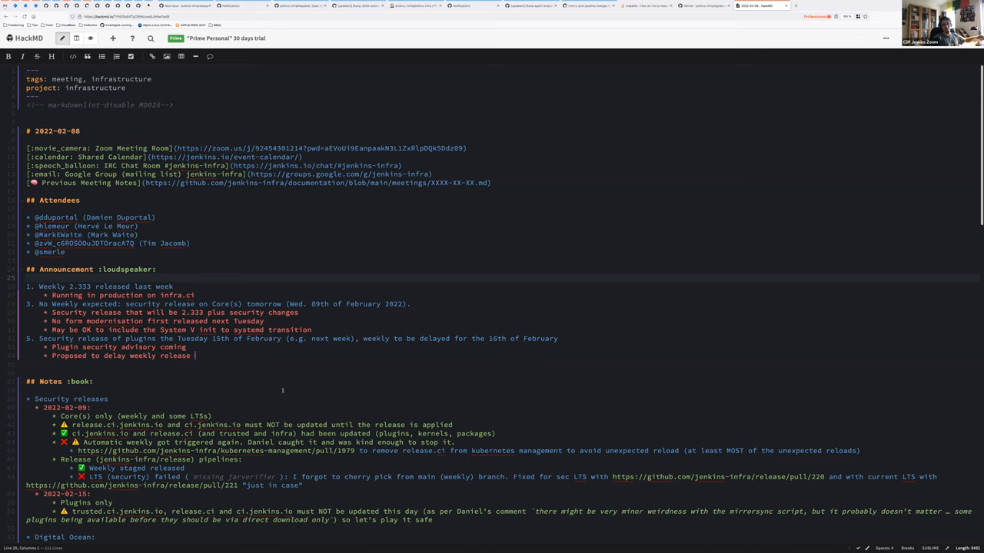
text(one day)
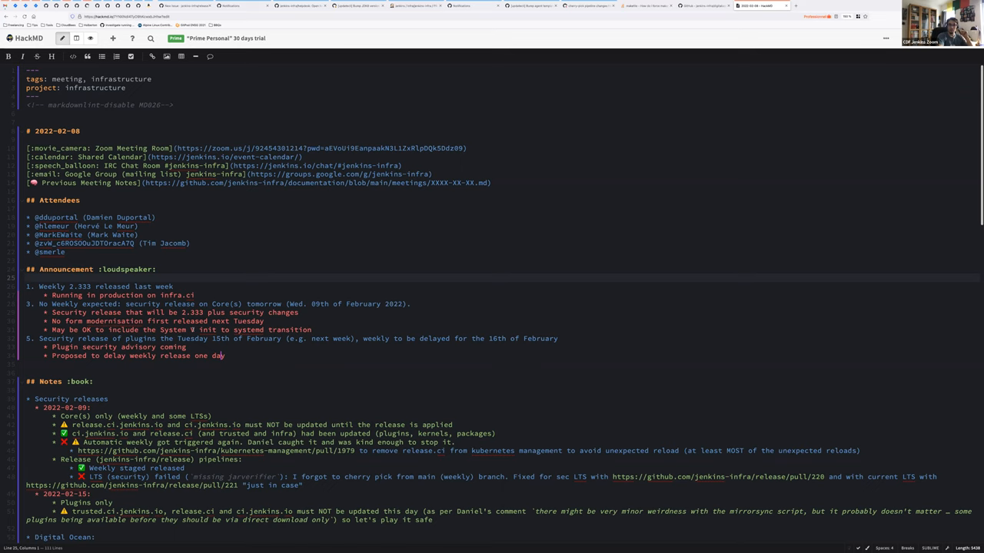
Step: Add '(Wednesday)' after 'one day' in the proposed weekly release delay note
text(())
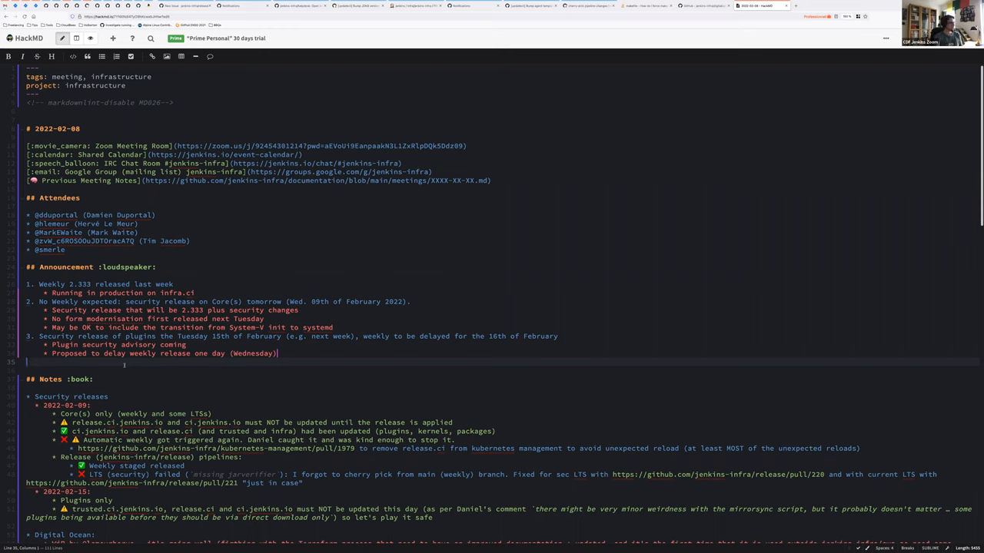
Step: In the Core(s) only security note, replace the LTS wording with the version 2.319.3
scroll(down, 3)
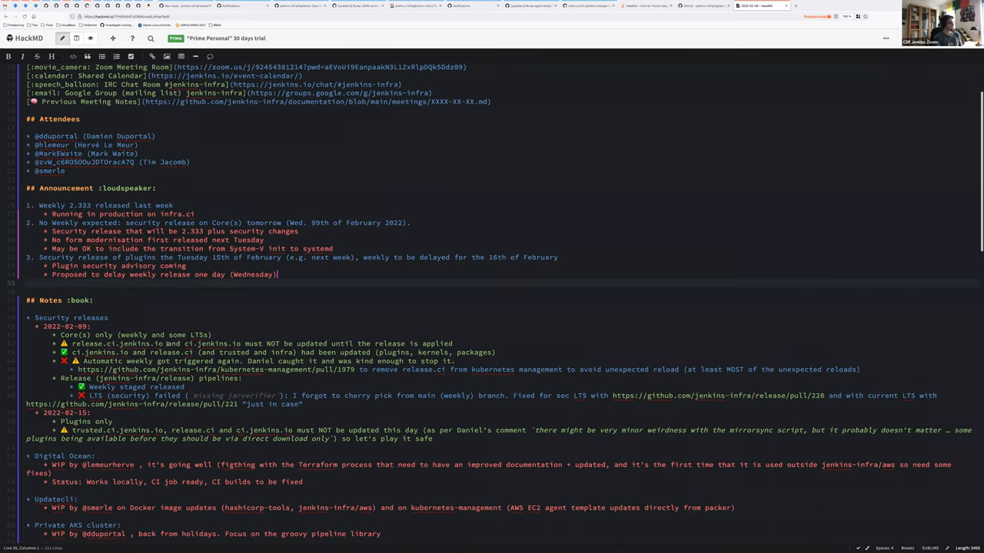
scroll(down, 3)
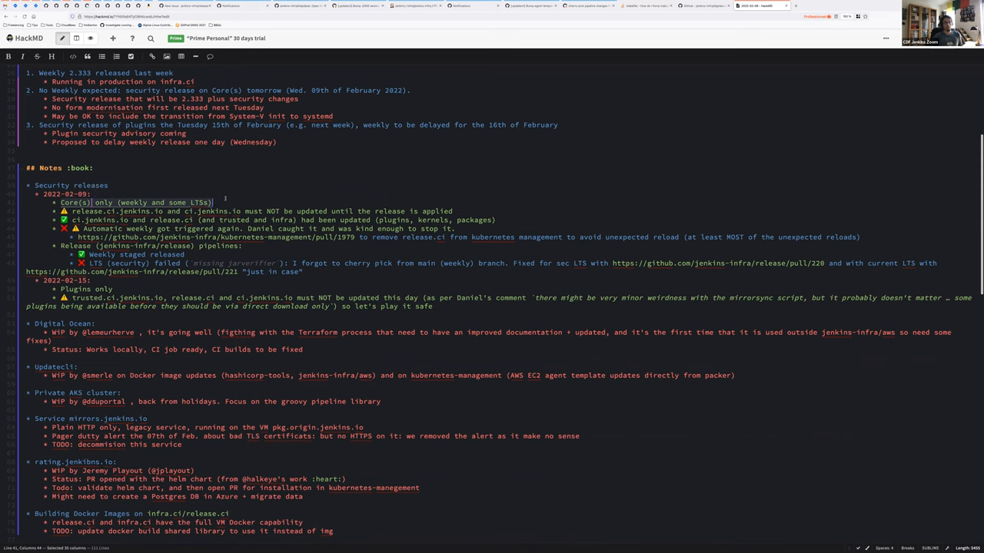
double_click(176, 203)
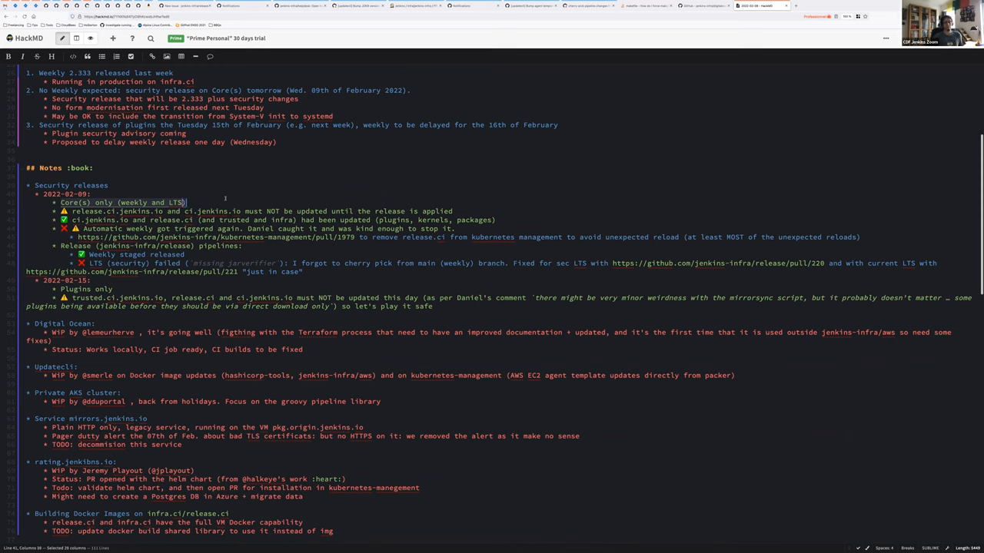
text(2.319.3)
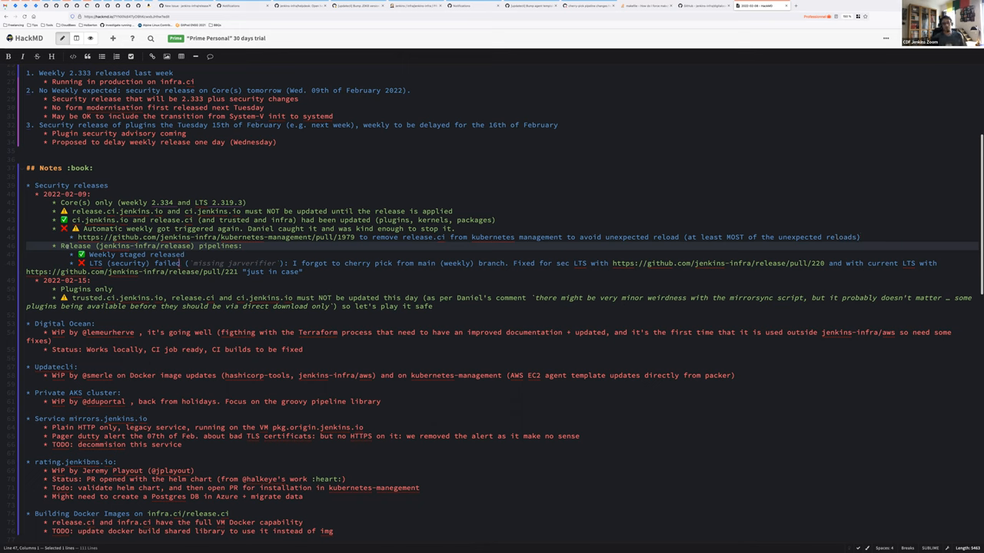
double_click(230, 263)
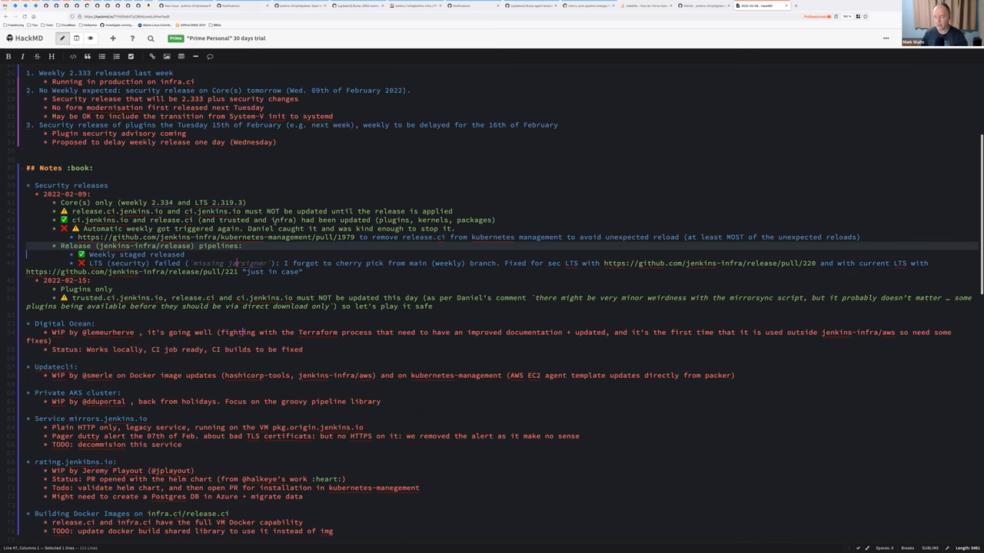
Step: Note that Stephane and a second maintainer pair to cherry pick to stable-2.332
double_click(246, 263)
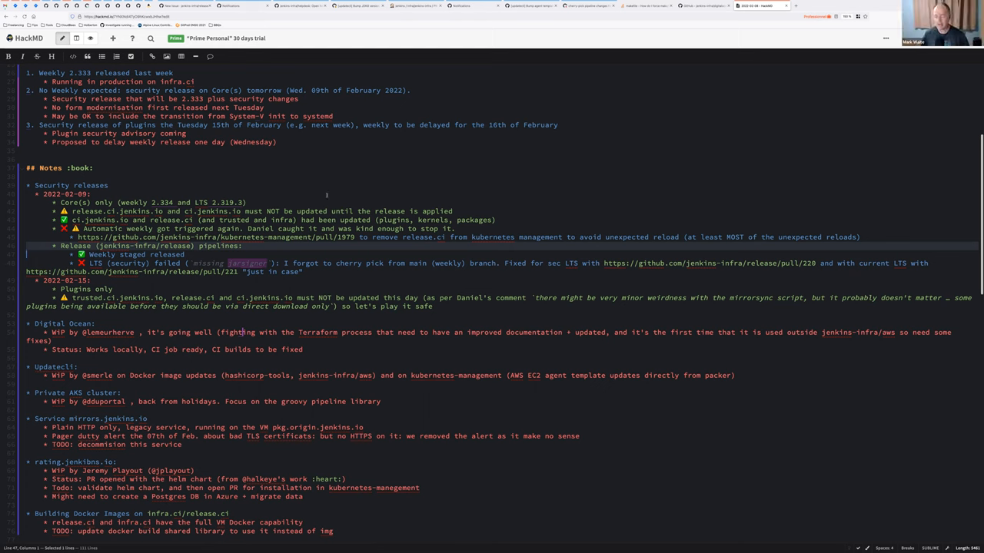
mouse_move(418, 179)
text(* Mark and)
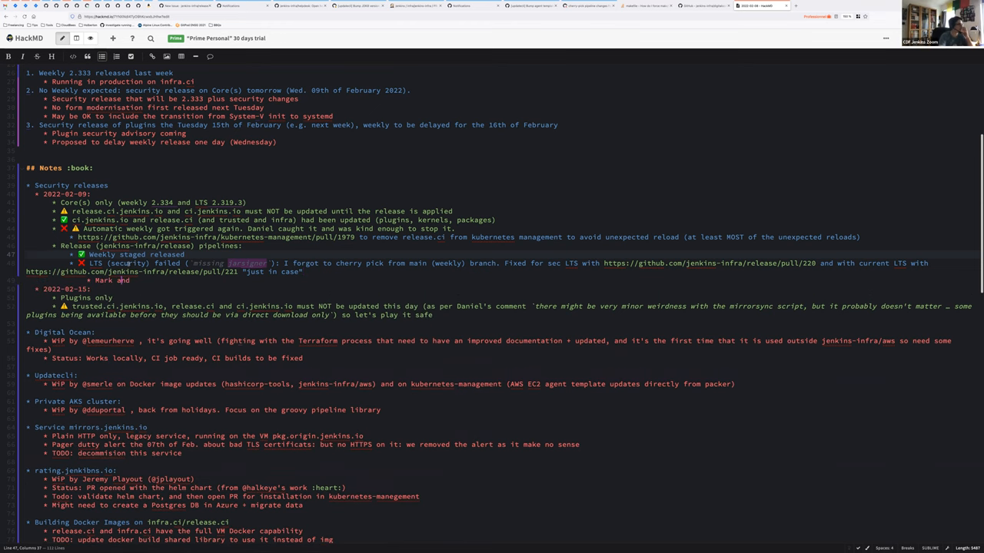
text(Stephane)
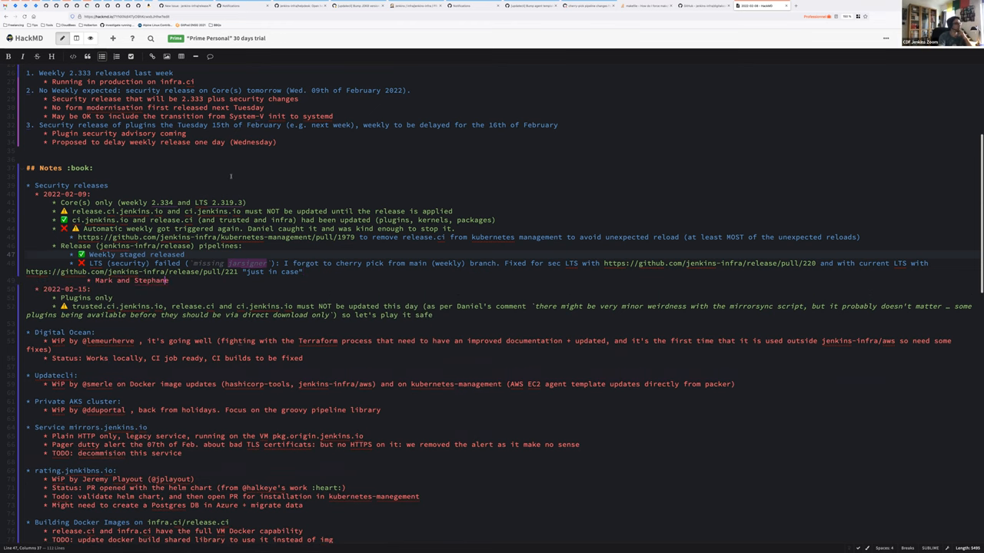
text(pair to)
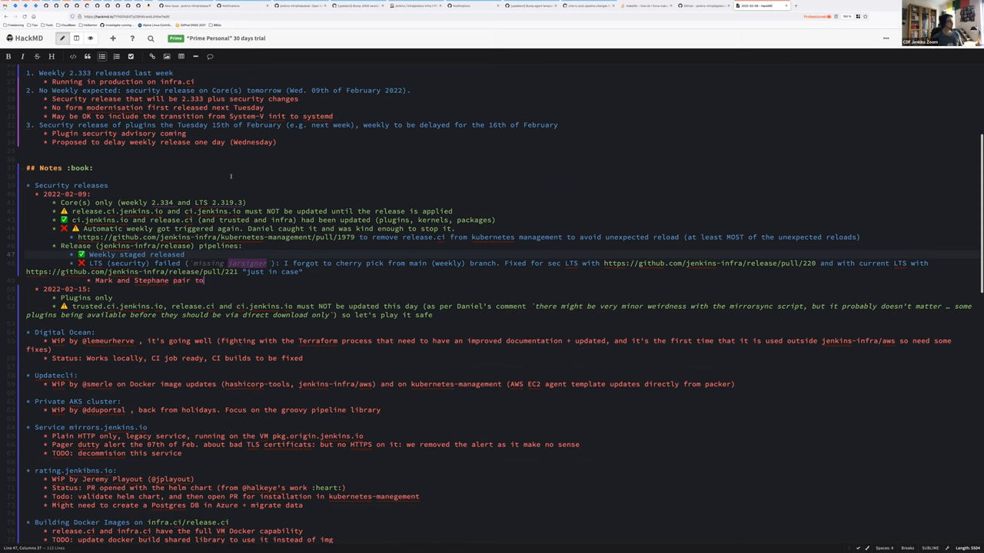
text(cherry pick to stable-2.332)
text(* Mark and St)
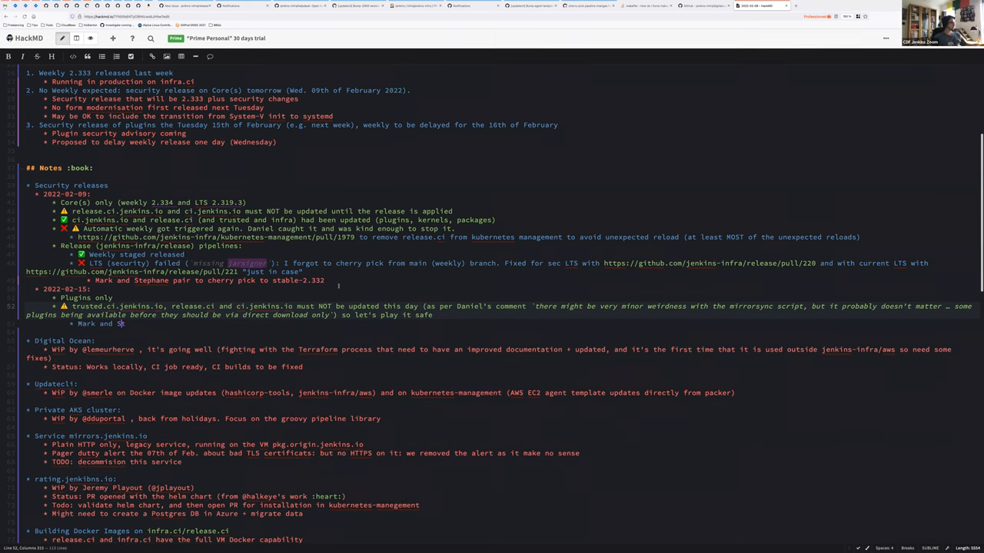
Step: Write that the pair will update status.jenkins.io to predict downtime for tomorrow, fixing a typo
text(phane update the s)
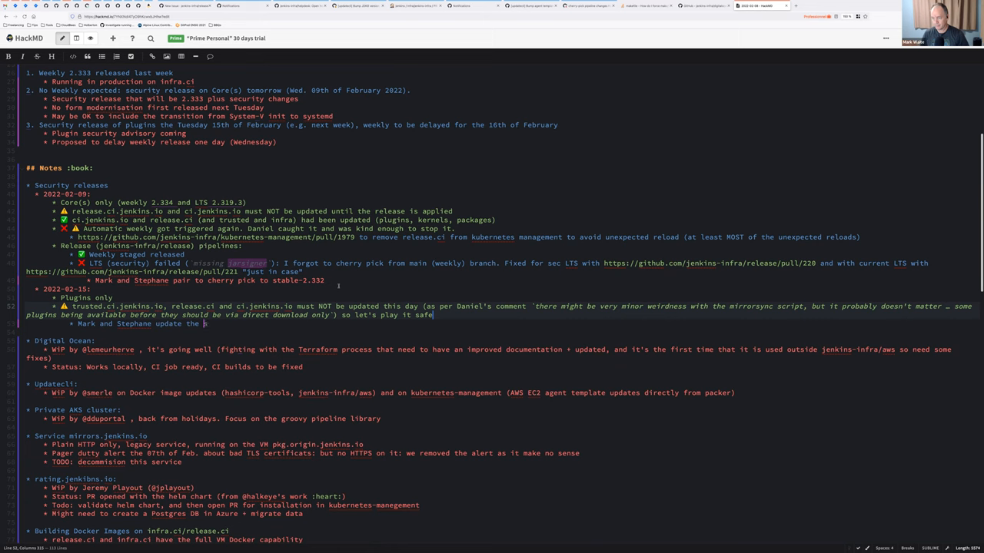
key(Backspace)
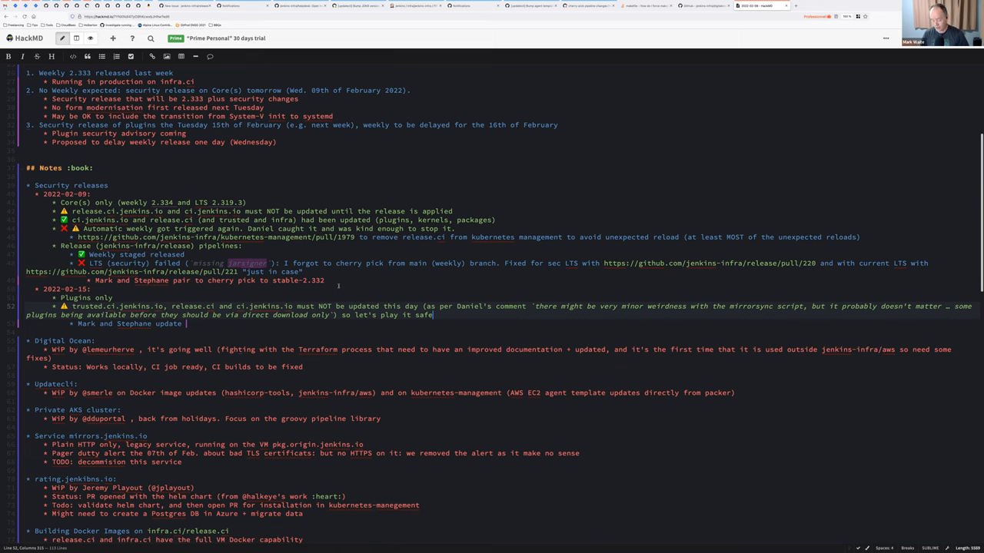
text(status.jenkins.)
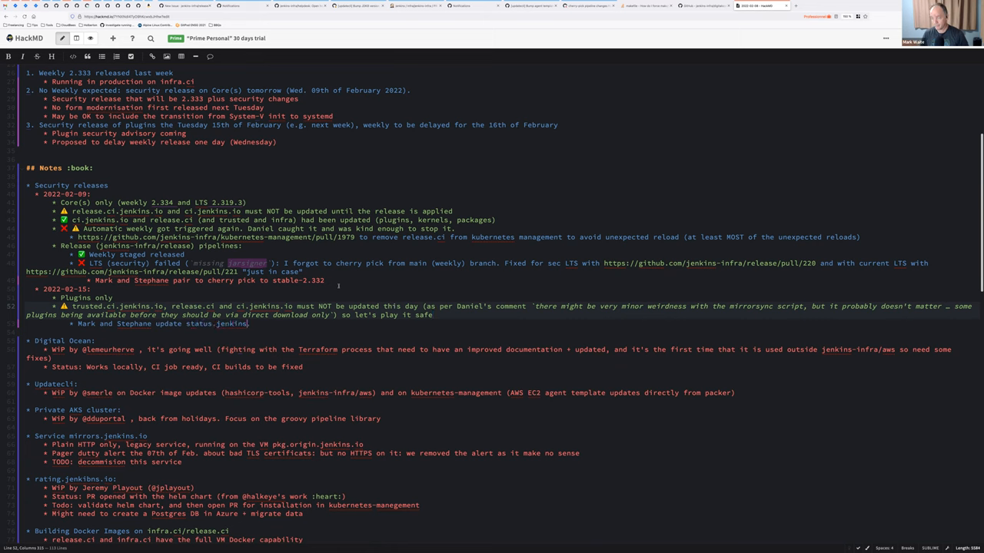
text(tpo)
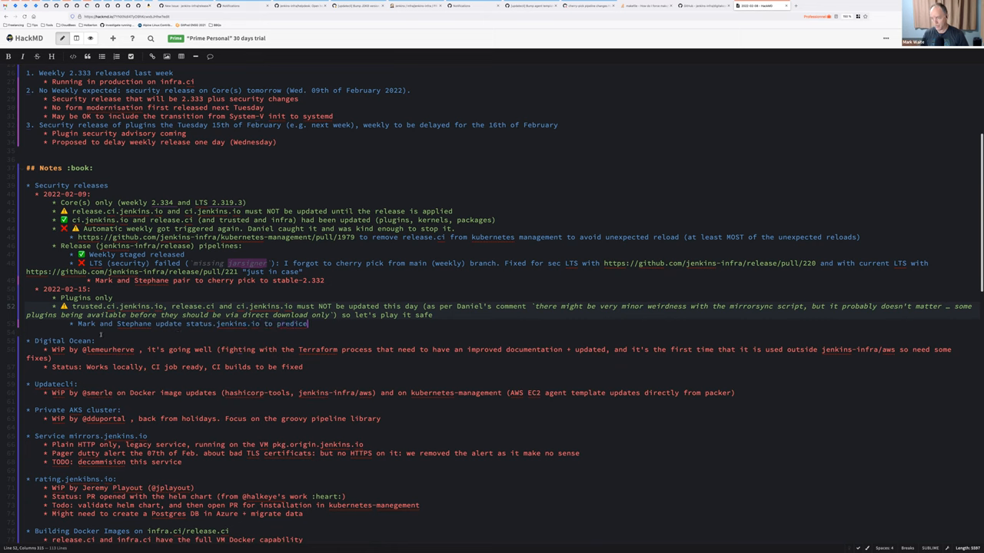
text(down)
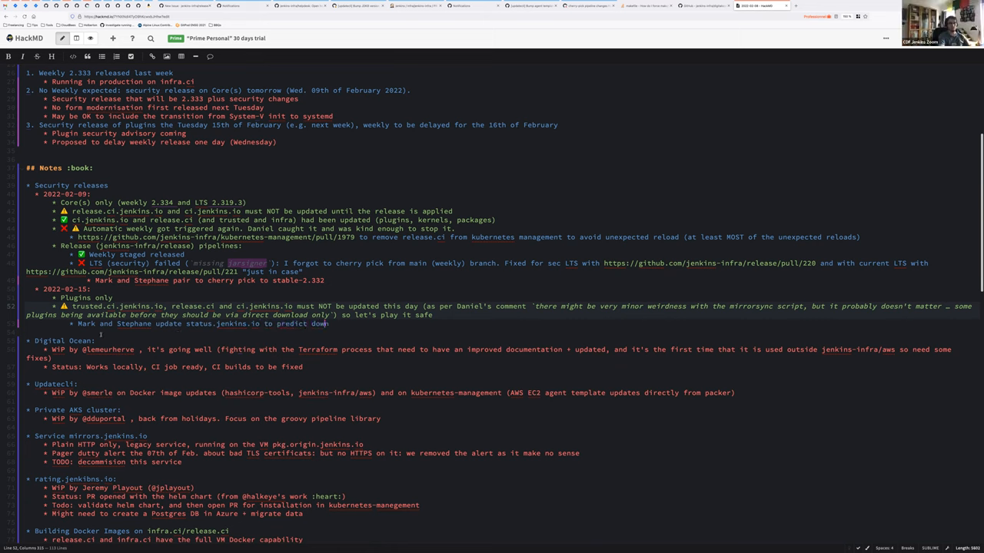
text(time)
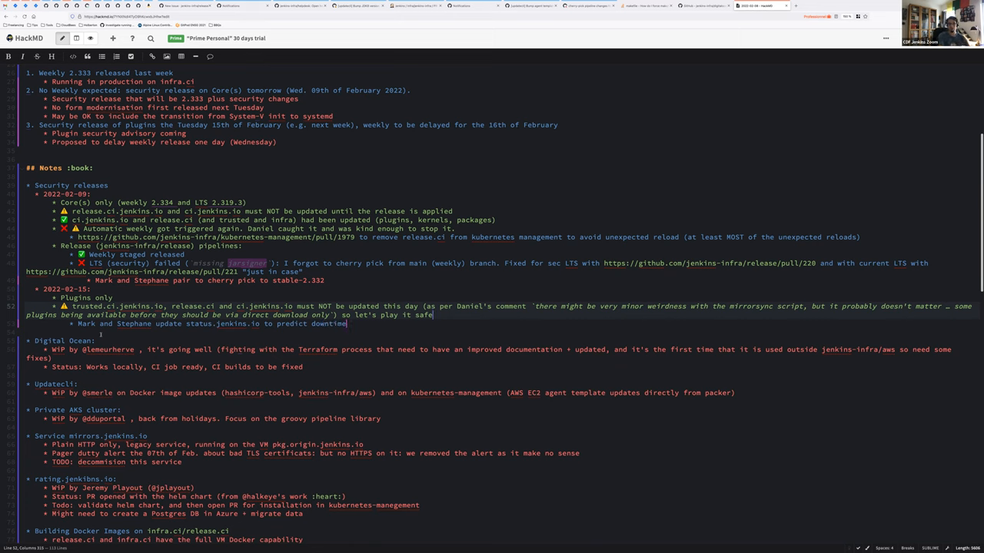
text(for tomorrow and next)
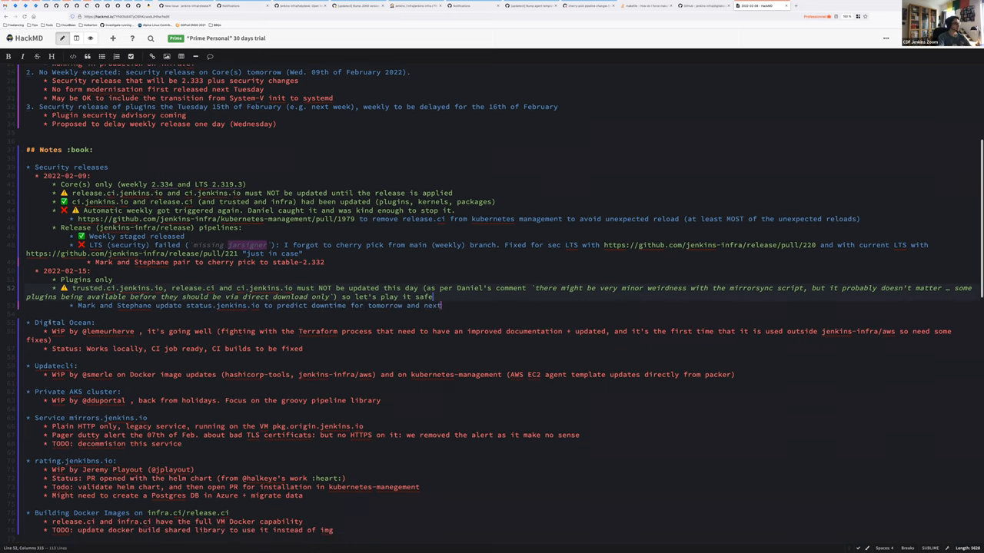
Step: Extend the downtime prediction note to cover next week
text(week)
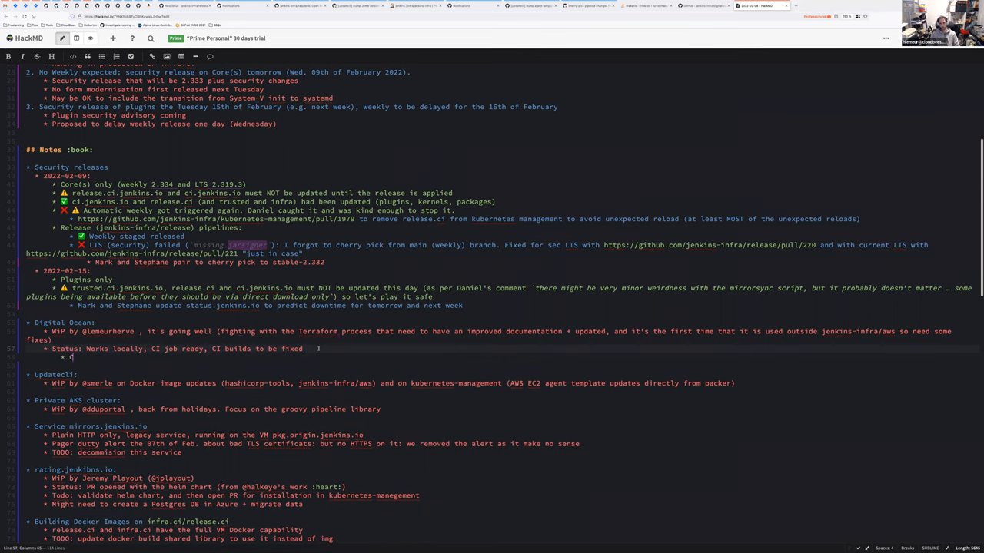
Step: Note that backend credentials use the credential name instead and each configuration reloads interactively
text(Credentials for the backe)
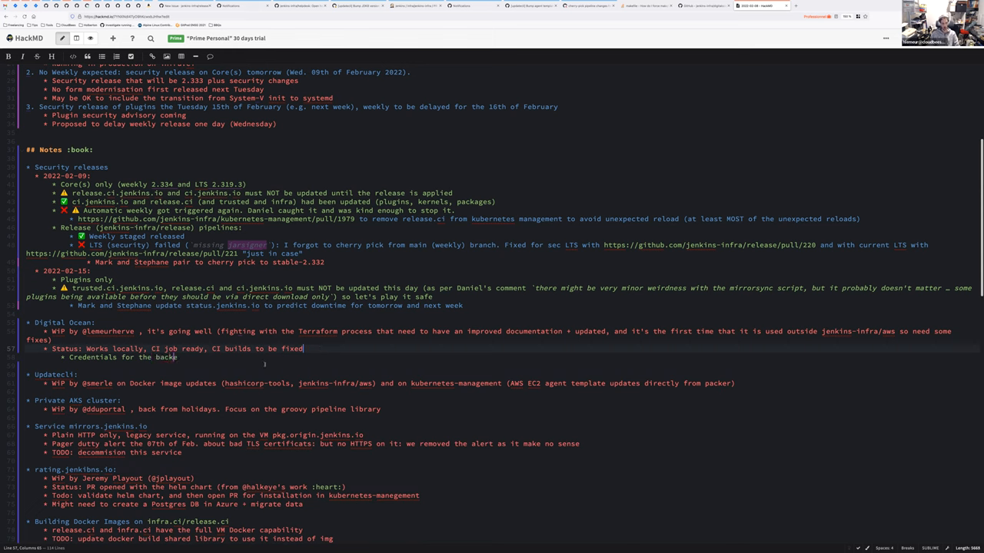
text(configuration file not interpreted)
text(* Places the c)
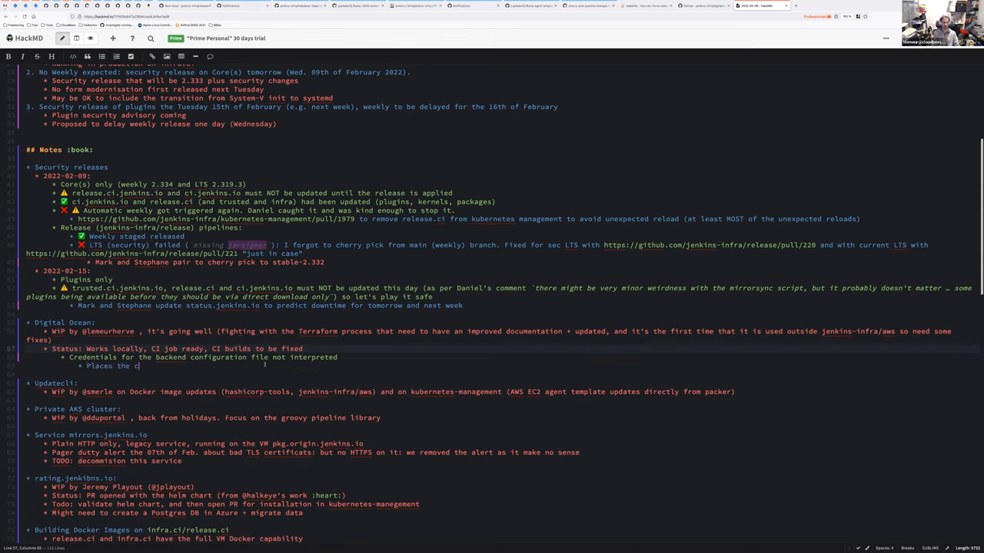
text(redential)
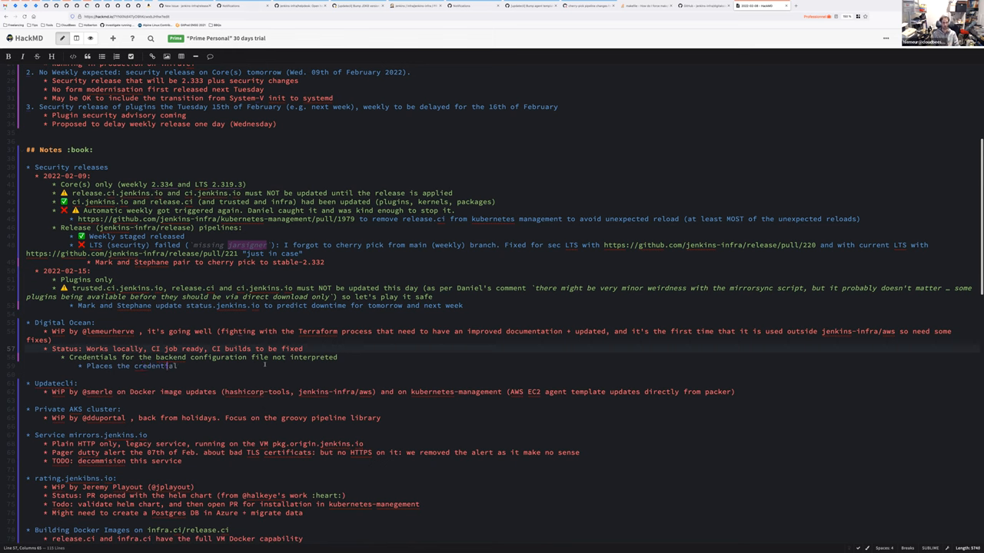
text(name instead of value into config file)
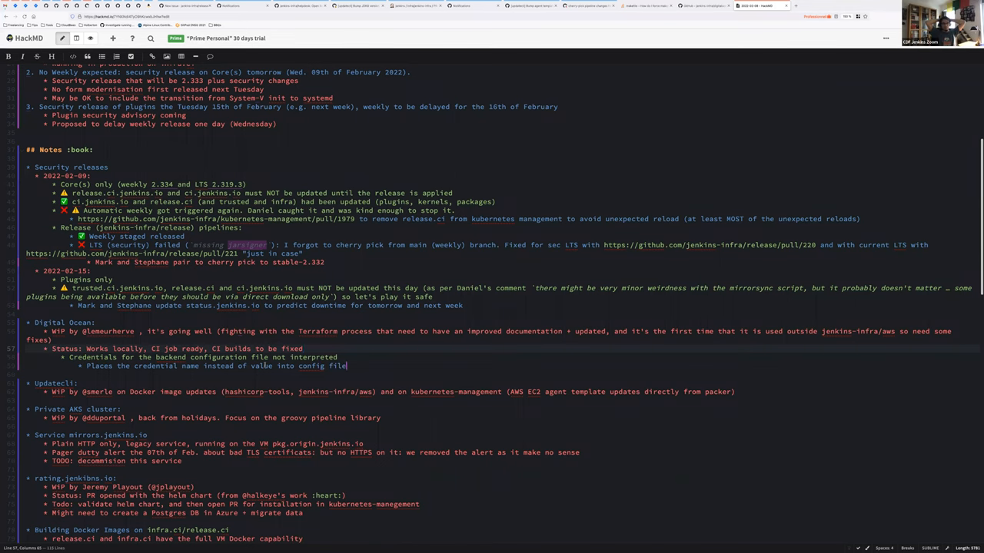
key(enter)
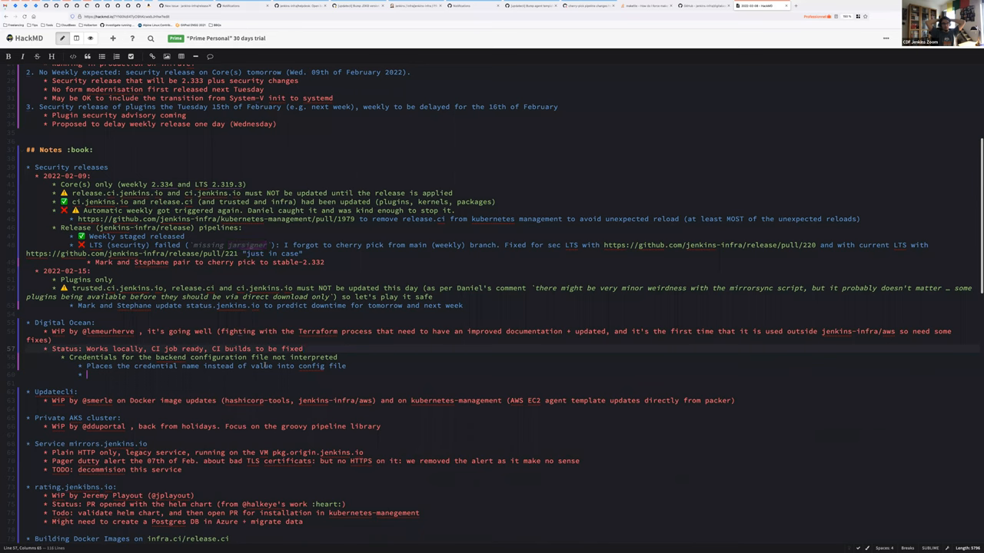
text(Each configuration reload requires an)
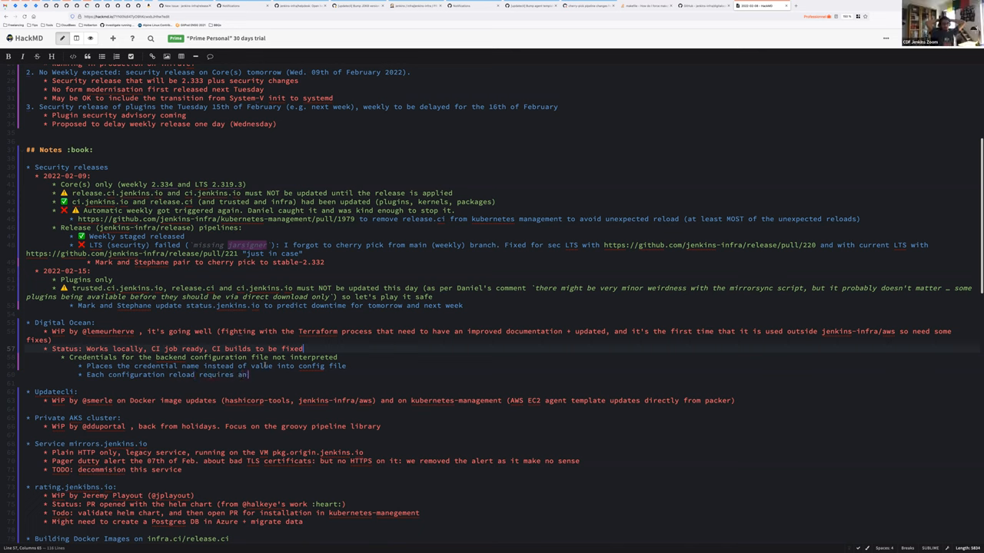
text(interactive update)
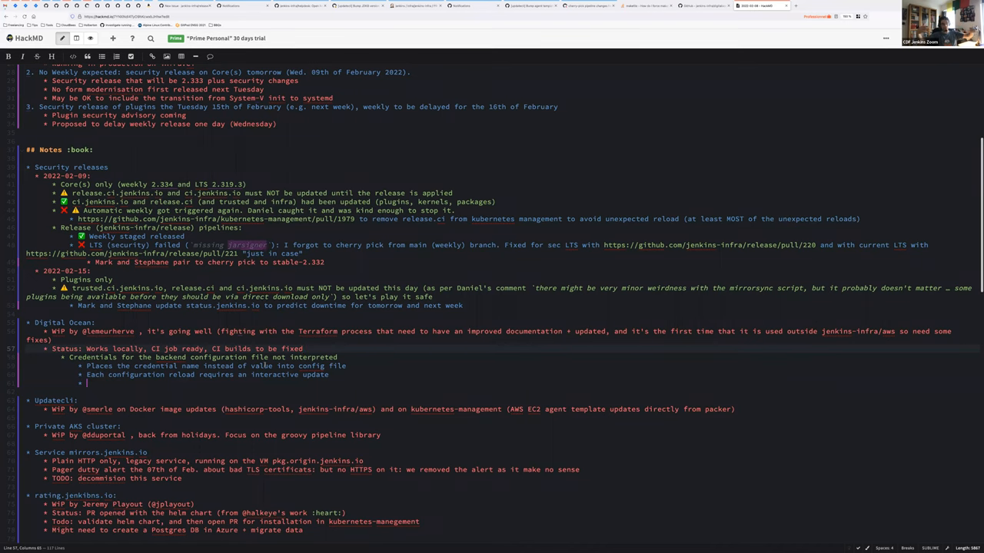
Step: Add sub-bullets 'Required to set multiline content separately' and 'Easier to use str…'
text(Required to)
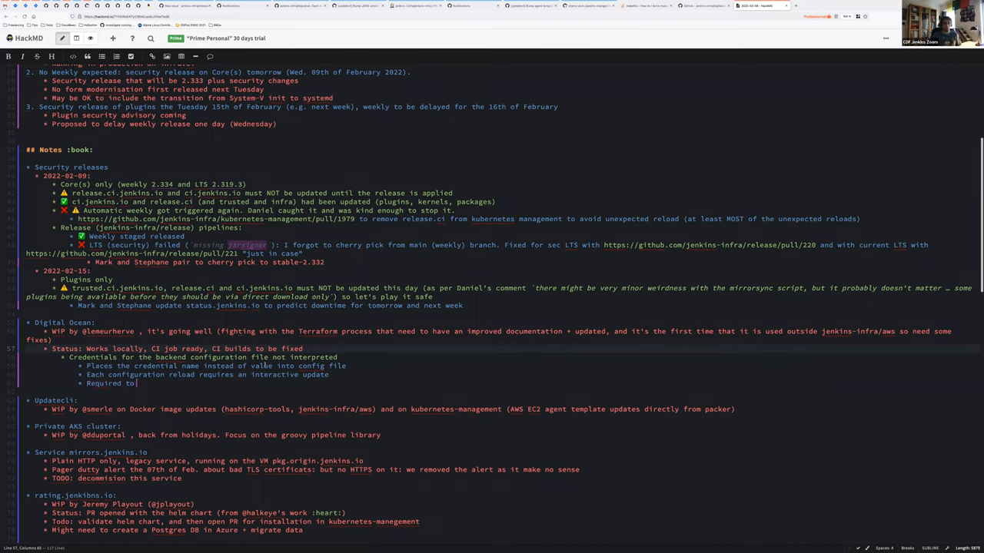
text(set multiline content separately)
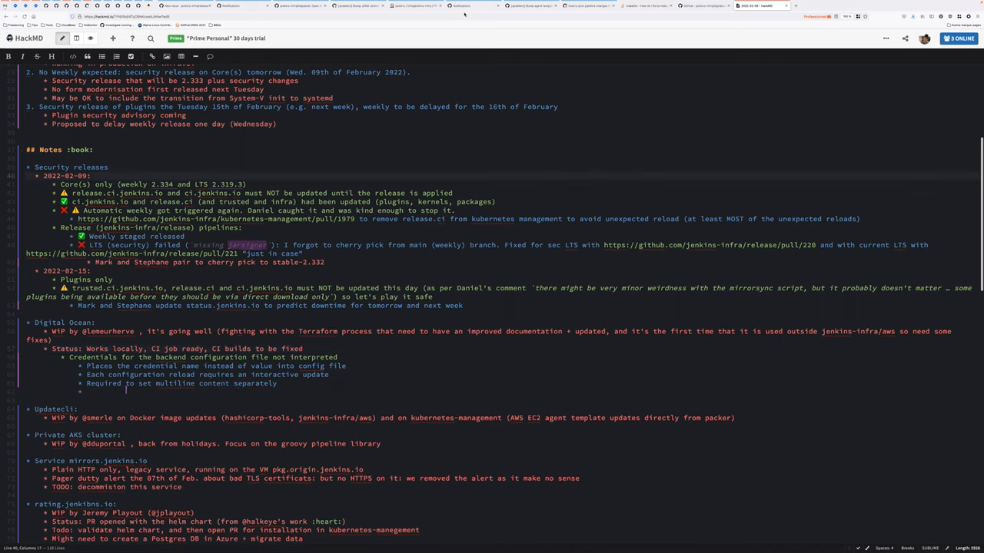
text(Easier)
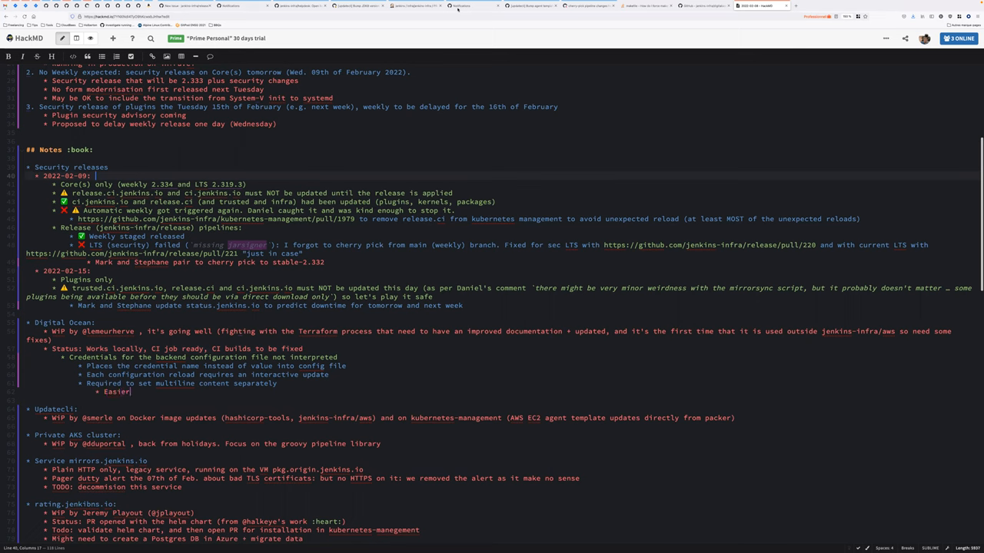
text(to)
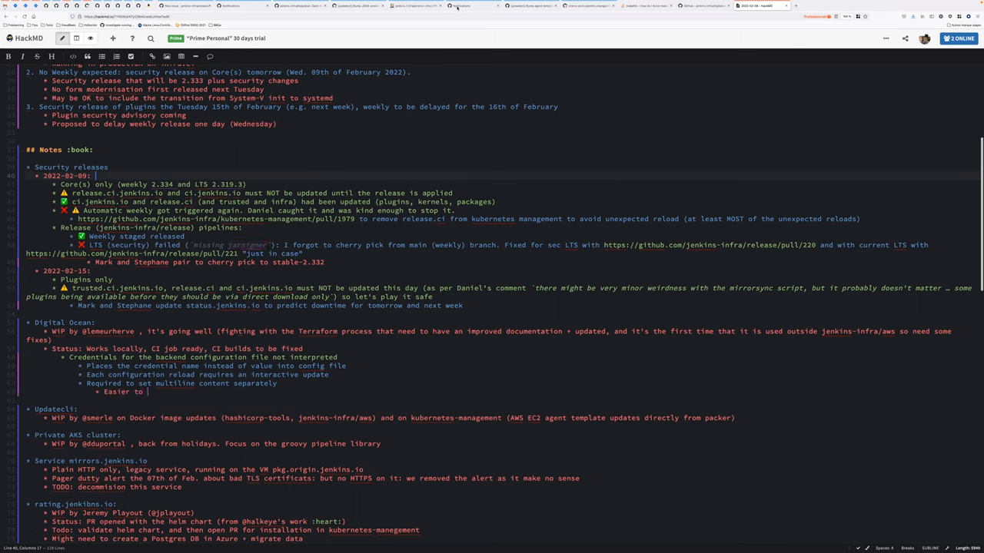
text(use str)
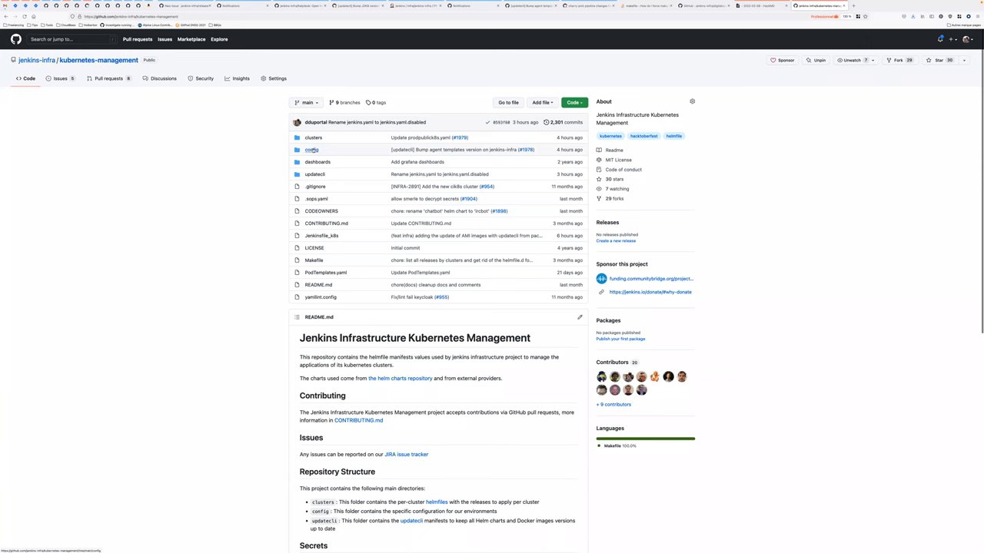
Step: Browse the config folder of kubernetes-management and search the page for a term
click(310, 149)
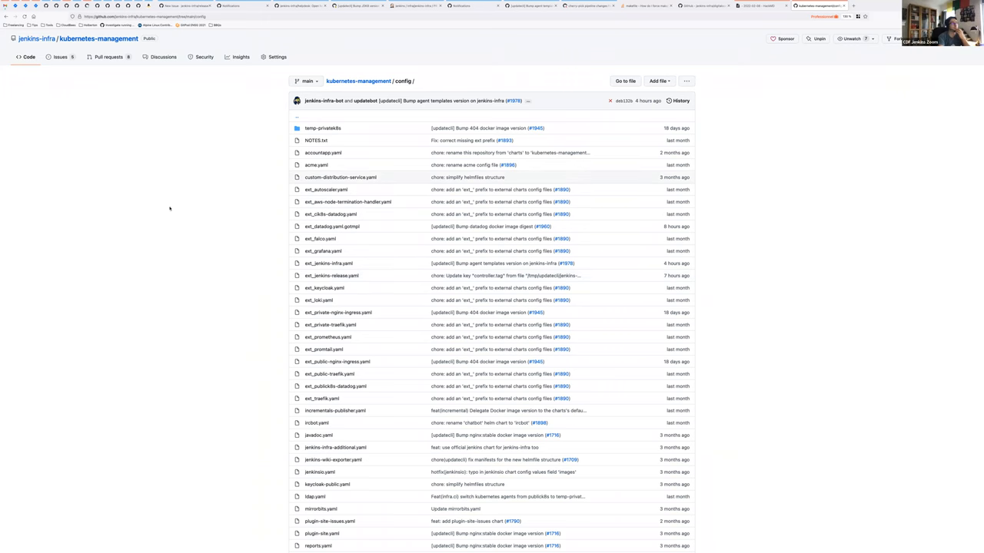
scroll(down, 3)
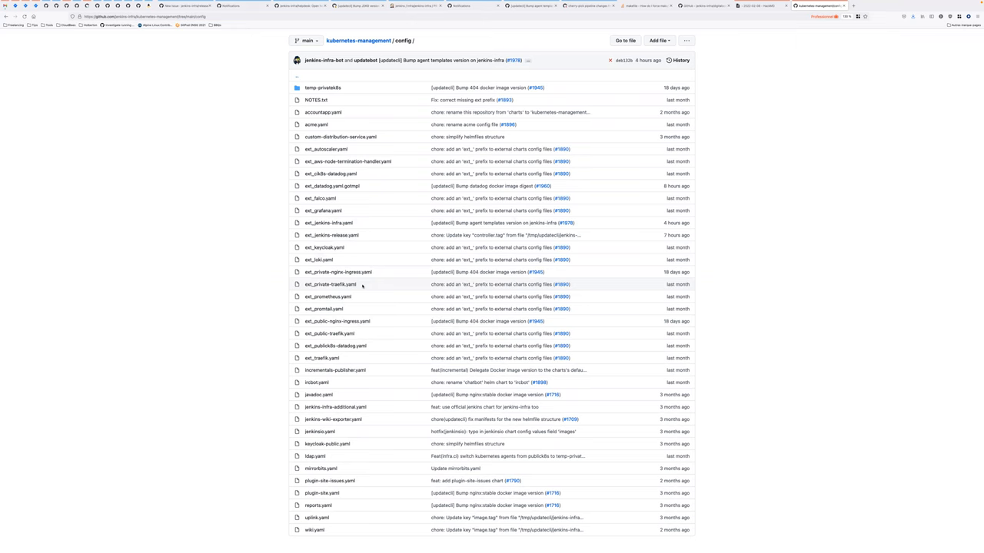
key(ctrl+f)
text(infra)
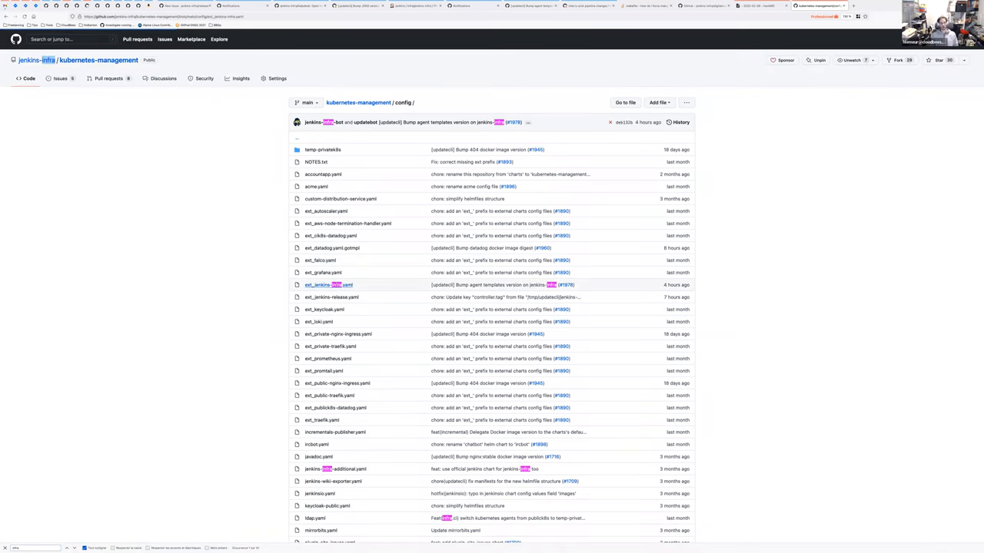
Step: View the config YAML defining Terraform and DigitalOcean credential secrets with backend-config entries
click(323, 285)
text(backend)
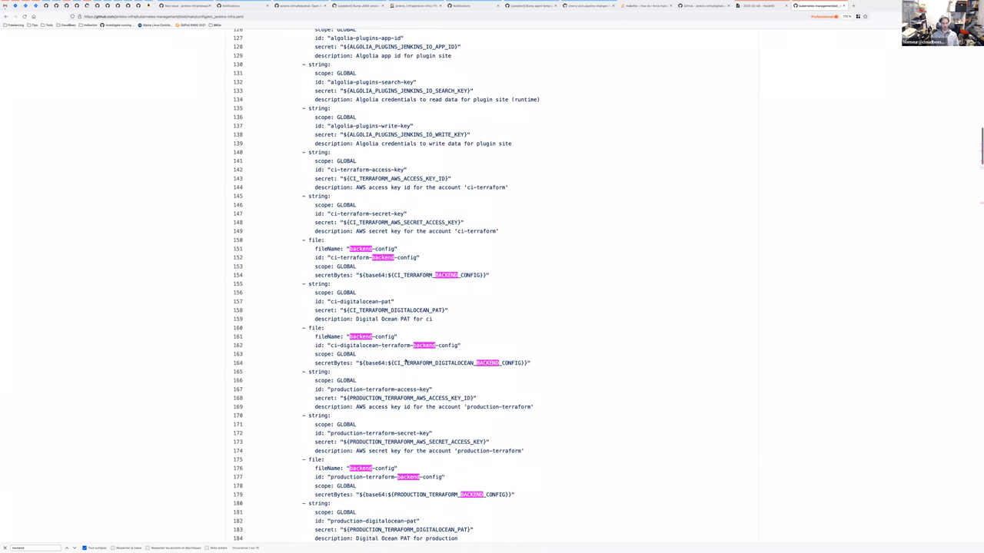
scroll(down, 3)
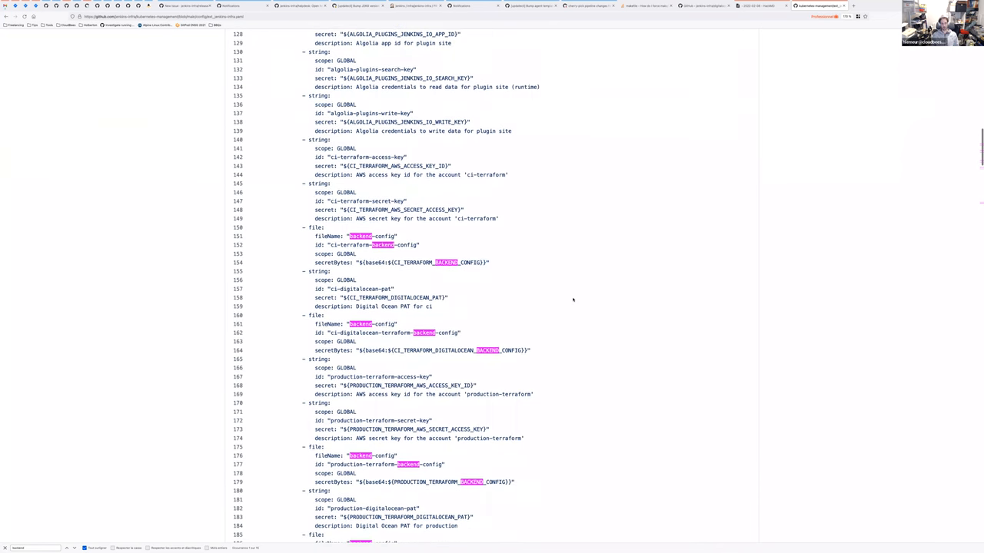
scroll(down, 3)
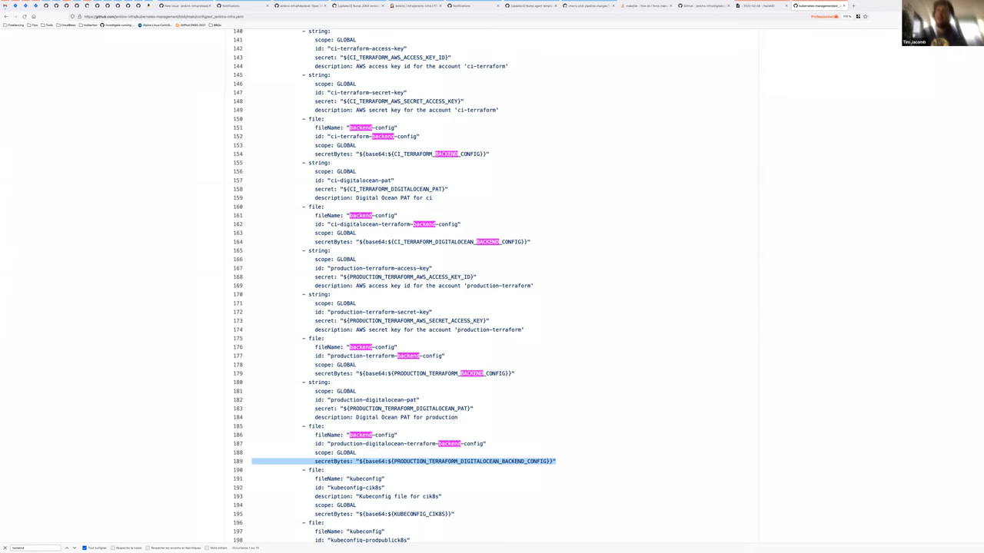
mouse_move(149, 284)
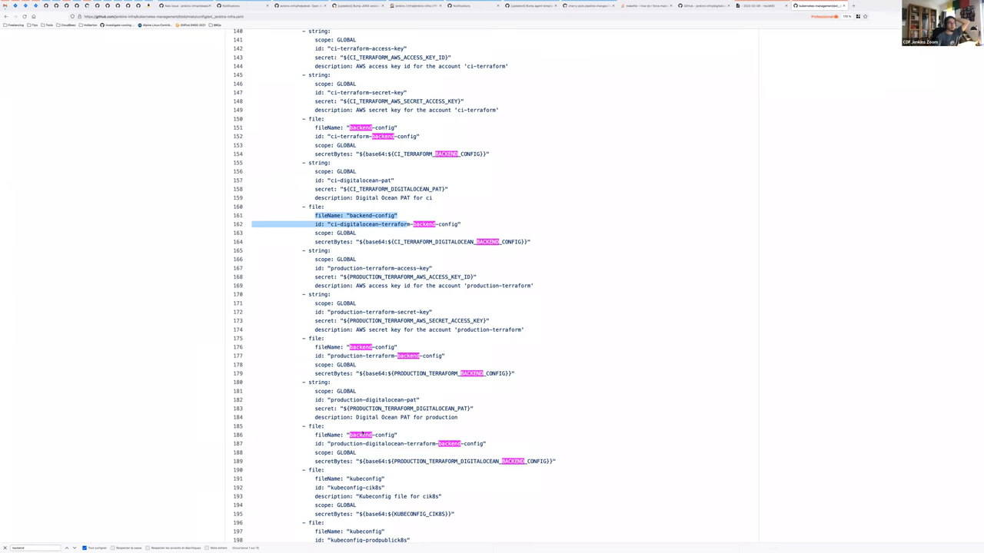
mouse_move(160, 292)
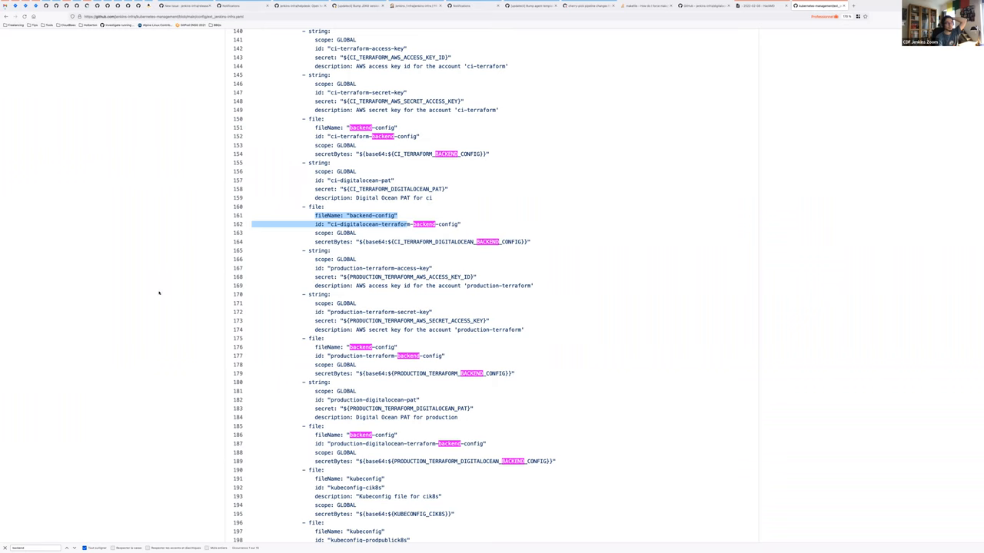
mouse_move(372, 372)
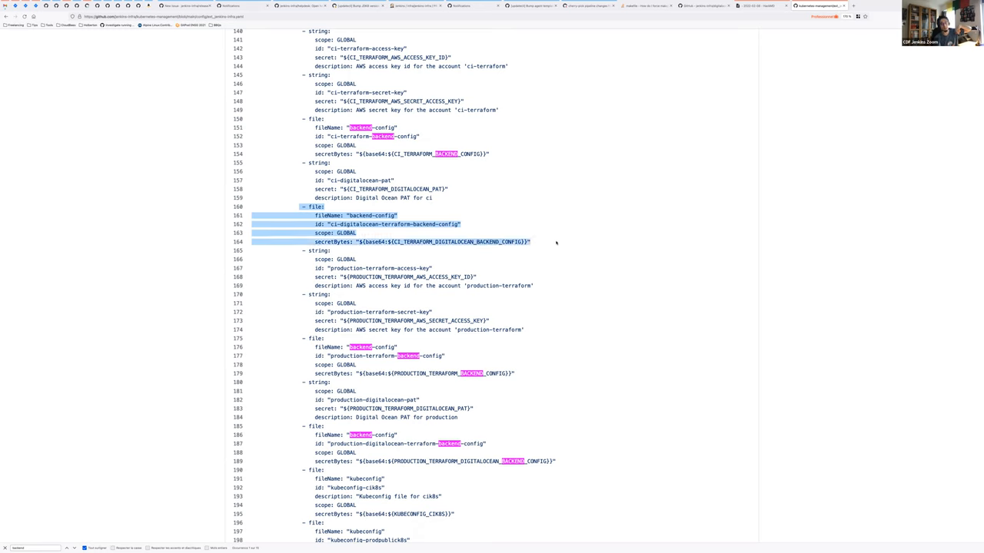
mouse_move(398, 283)
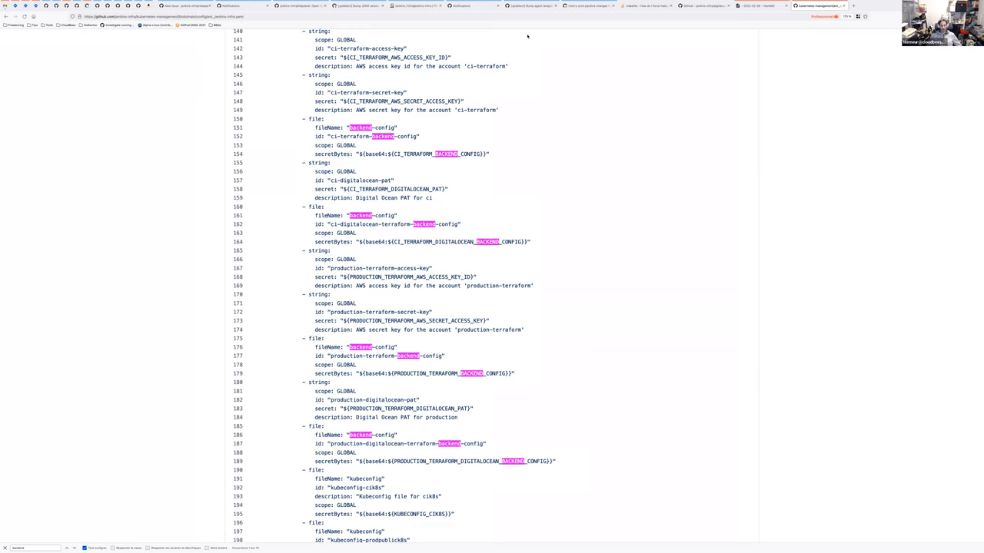
mouse_move(565, 298)
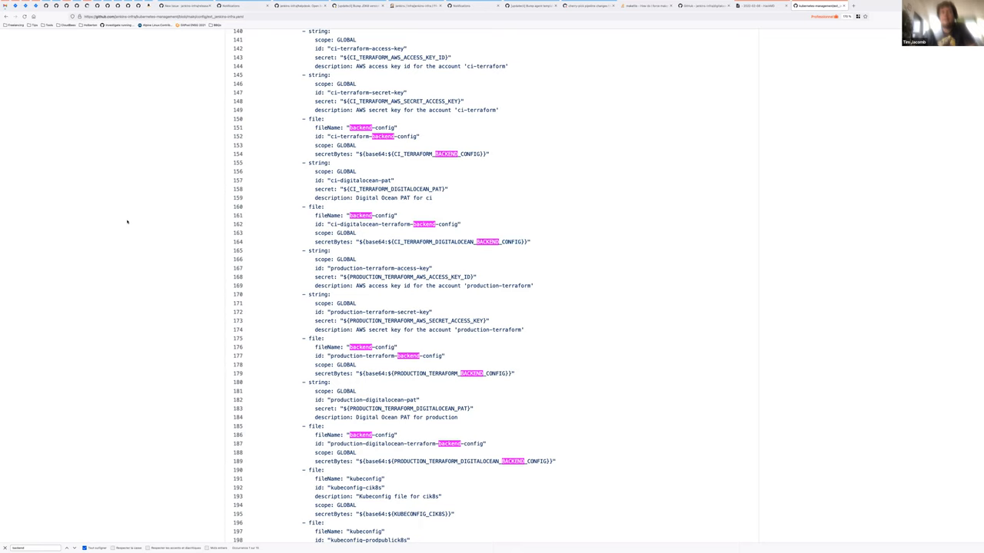
mouse_move(178, 219)
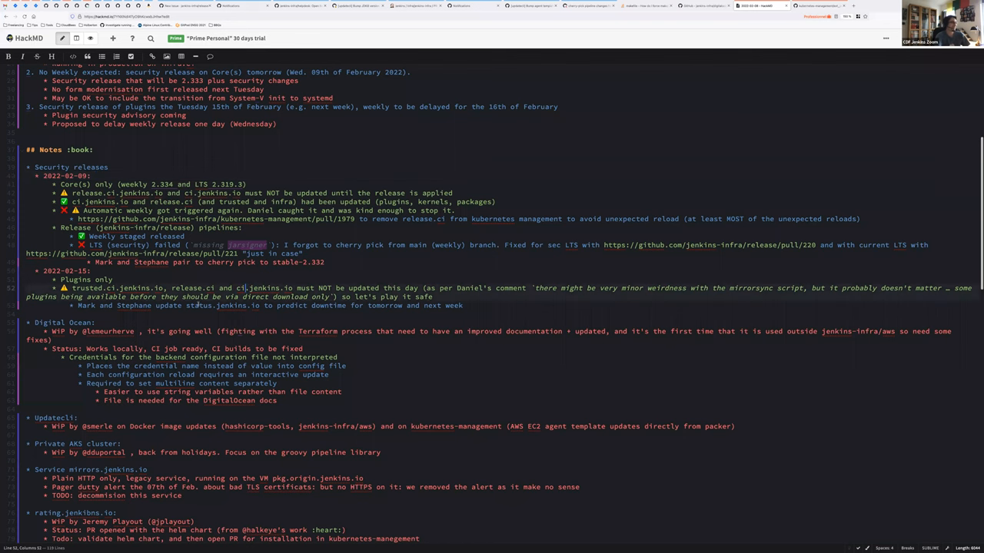
Step: Scroll the meeting notes to the Notes topics and select text in the Digital Ocean section
scroll(down, 3)
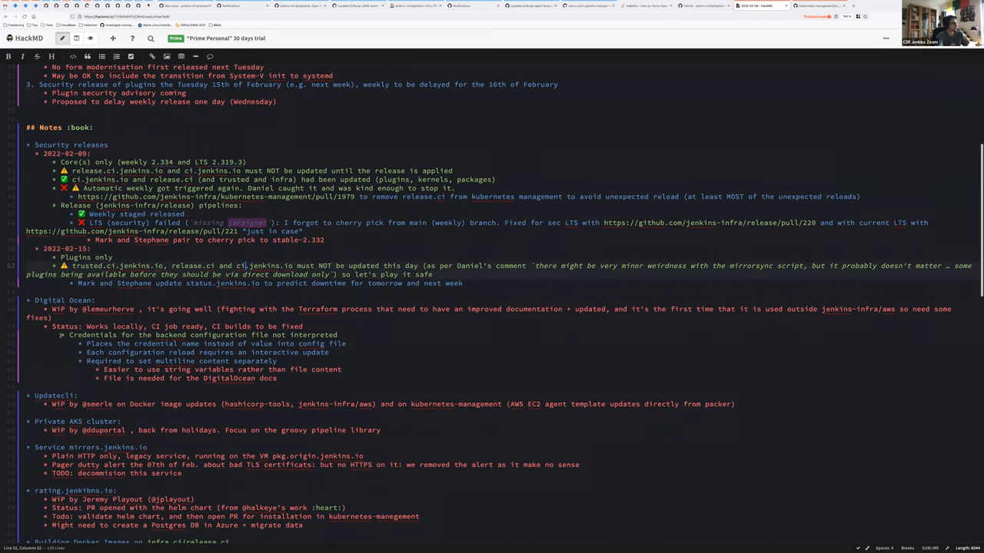
drag(68, 336, 280, 379)
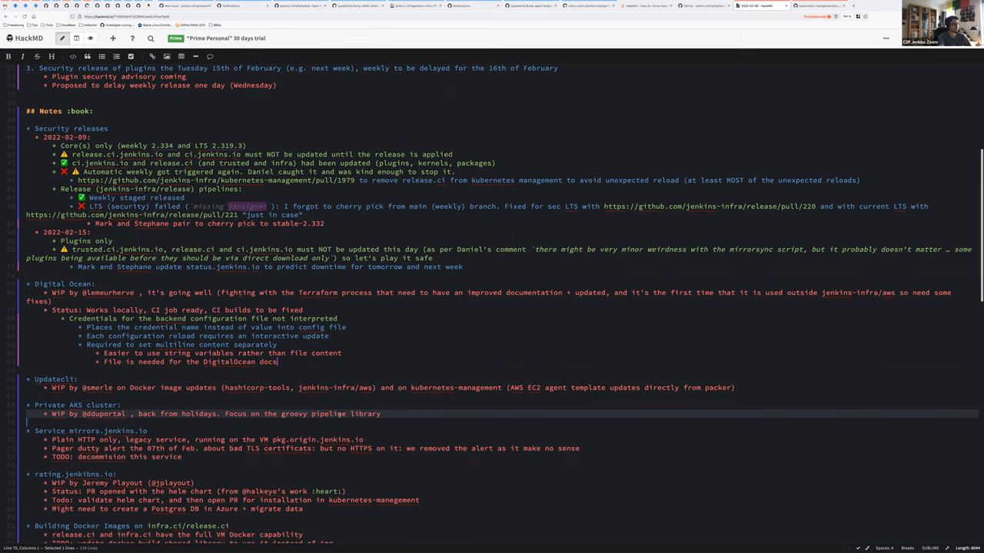
scroll(down, 3)
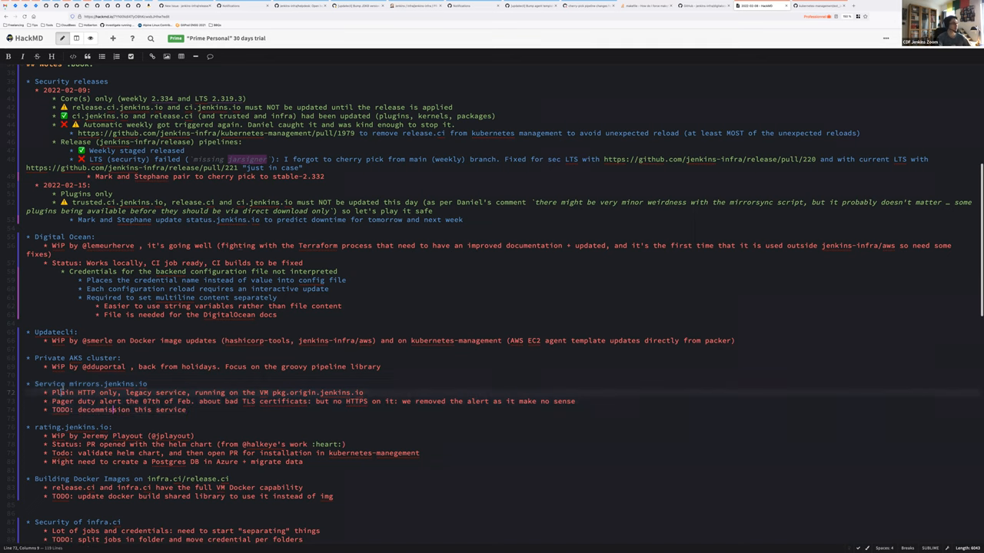
double_click(108, 385)
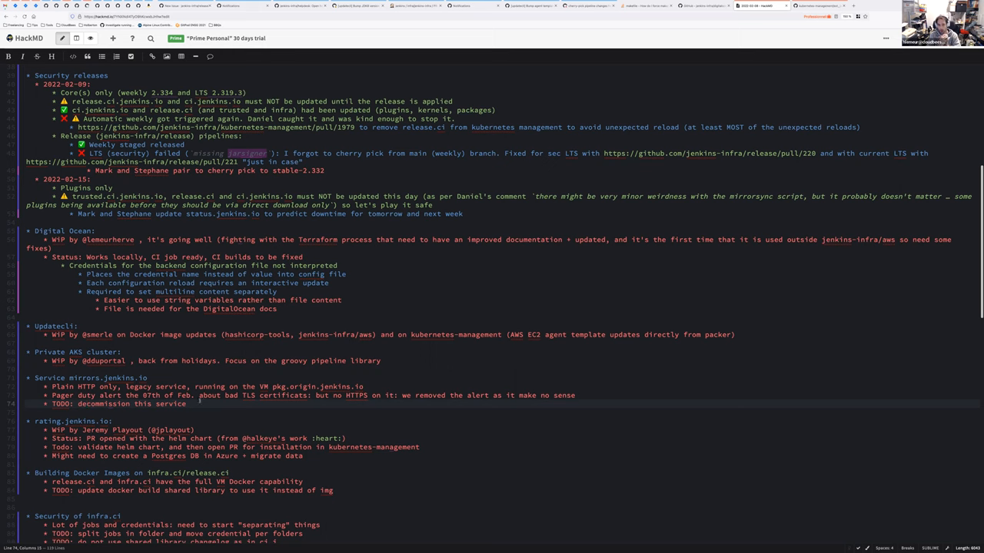
click(192, 402)
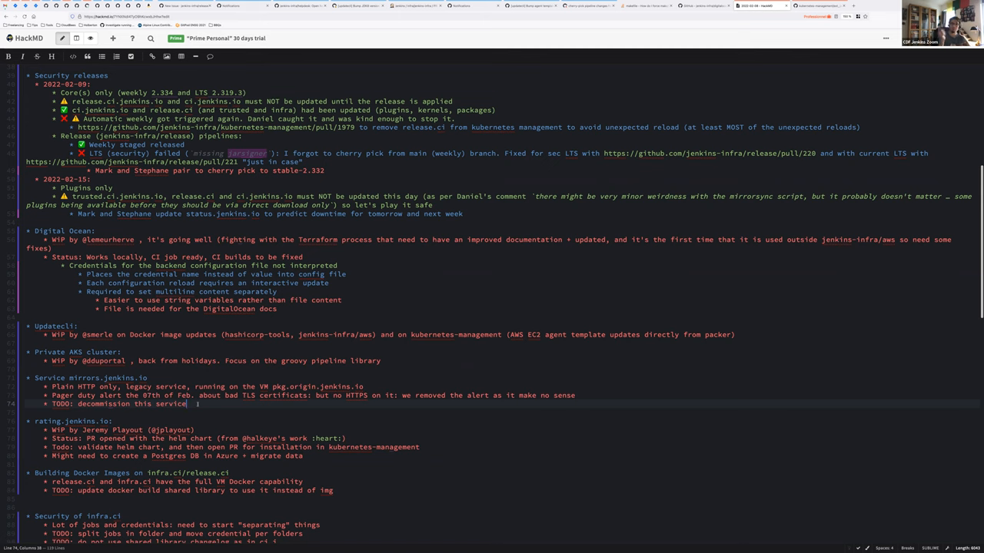
scroll(down, 3)
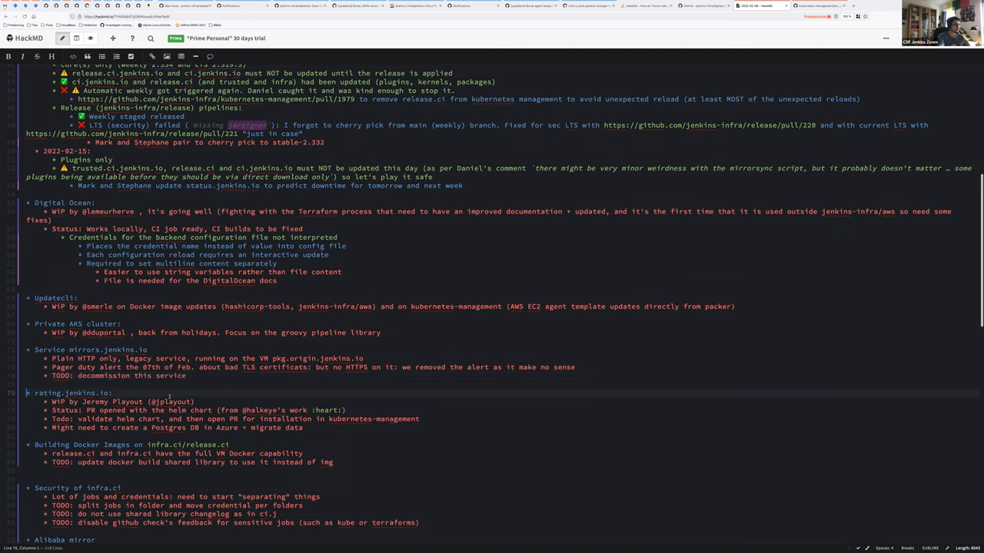
drag(24, 394, 304, 427)
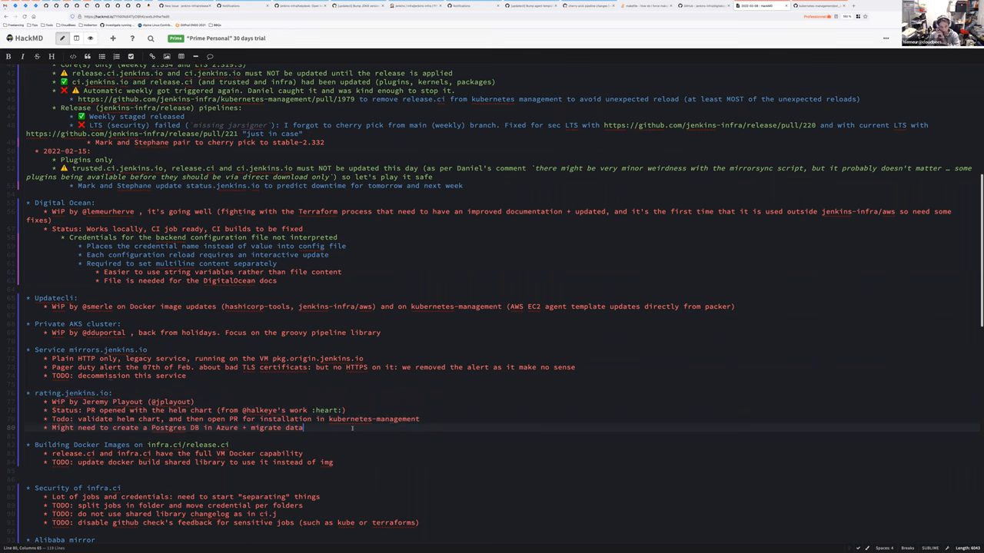
scroll(down, 3)
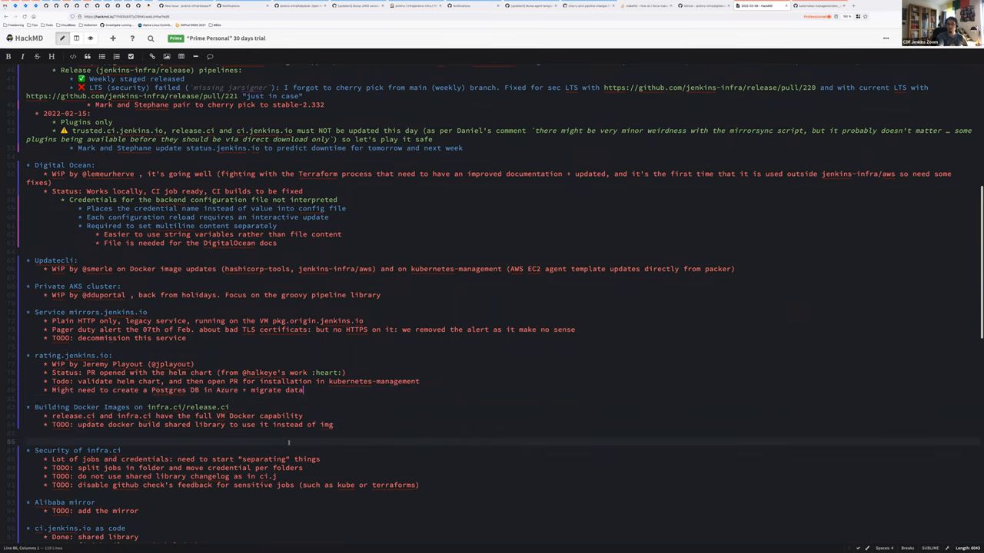
scroll(down, 3)
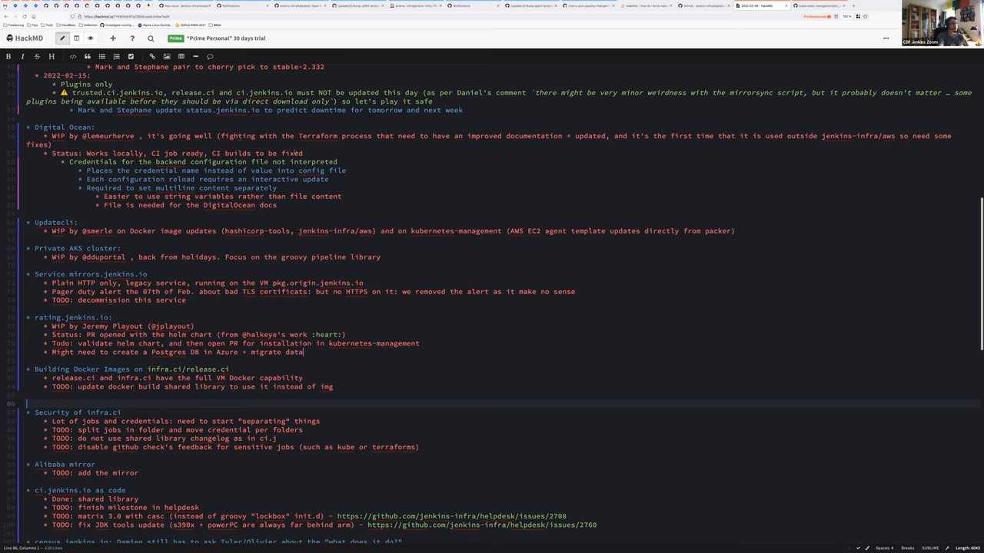
mouse_move(557, 217)
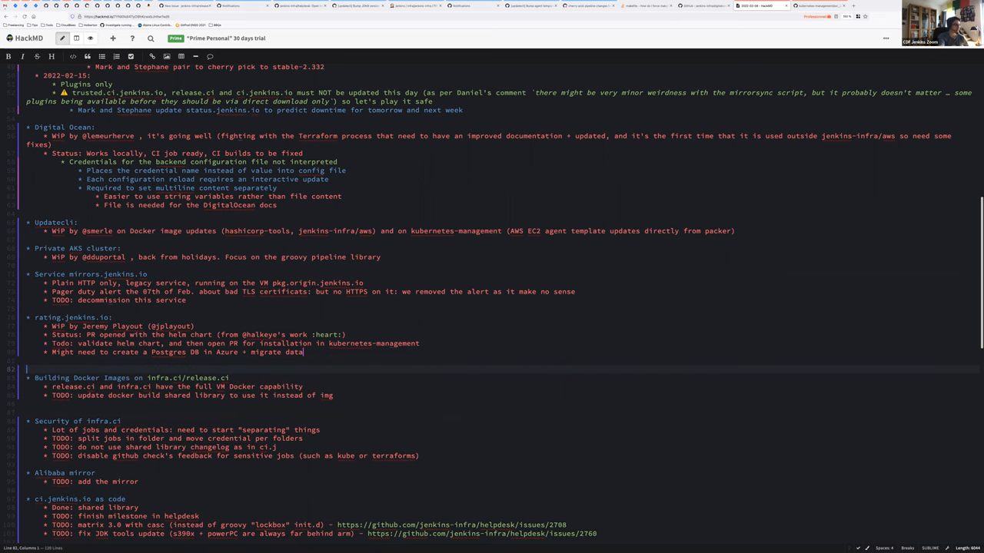
scroll(down, 3)
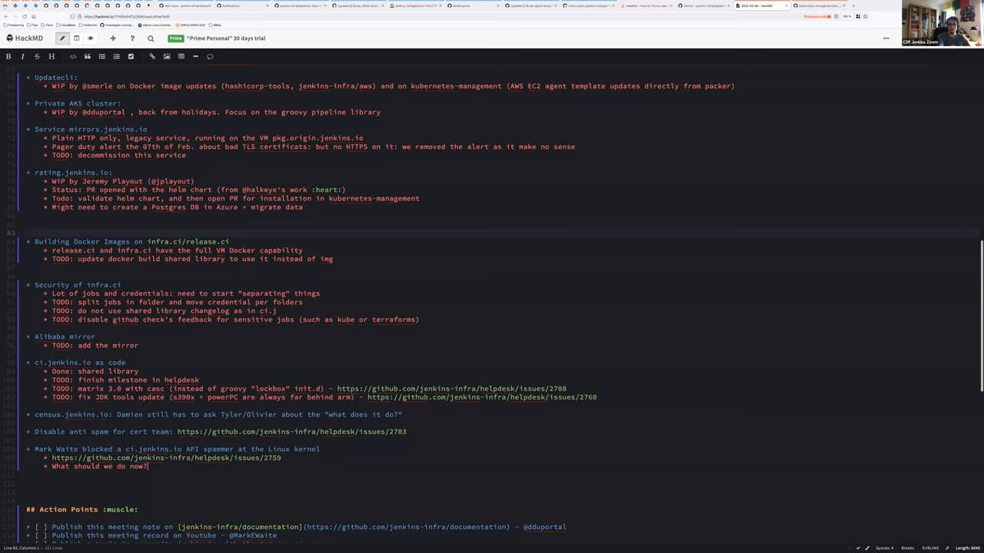
click(28, 232)
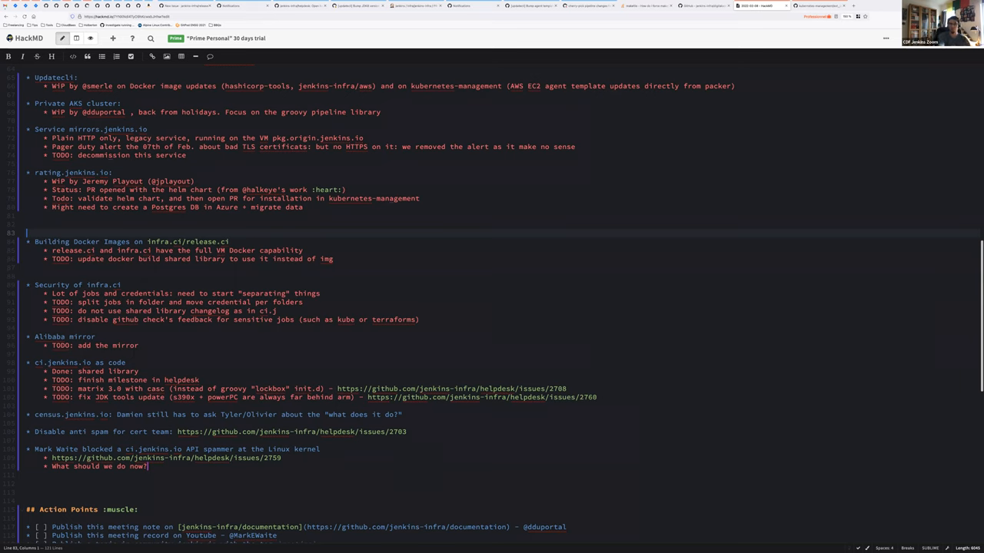